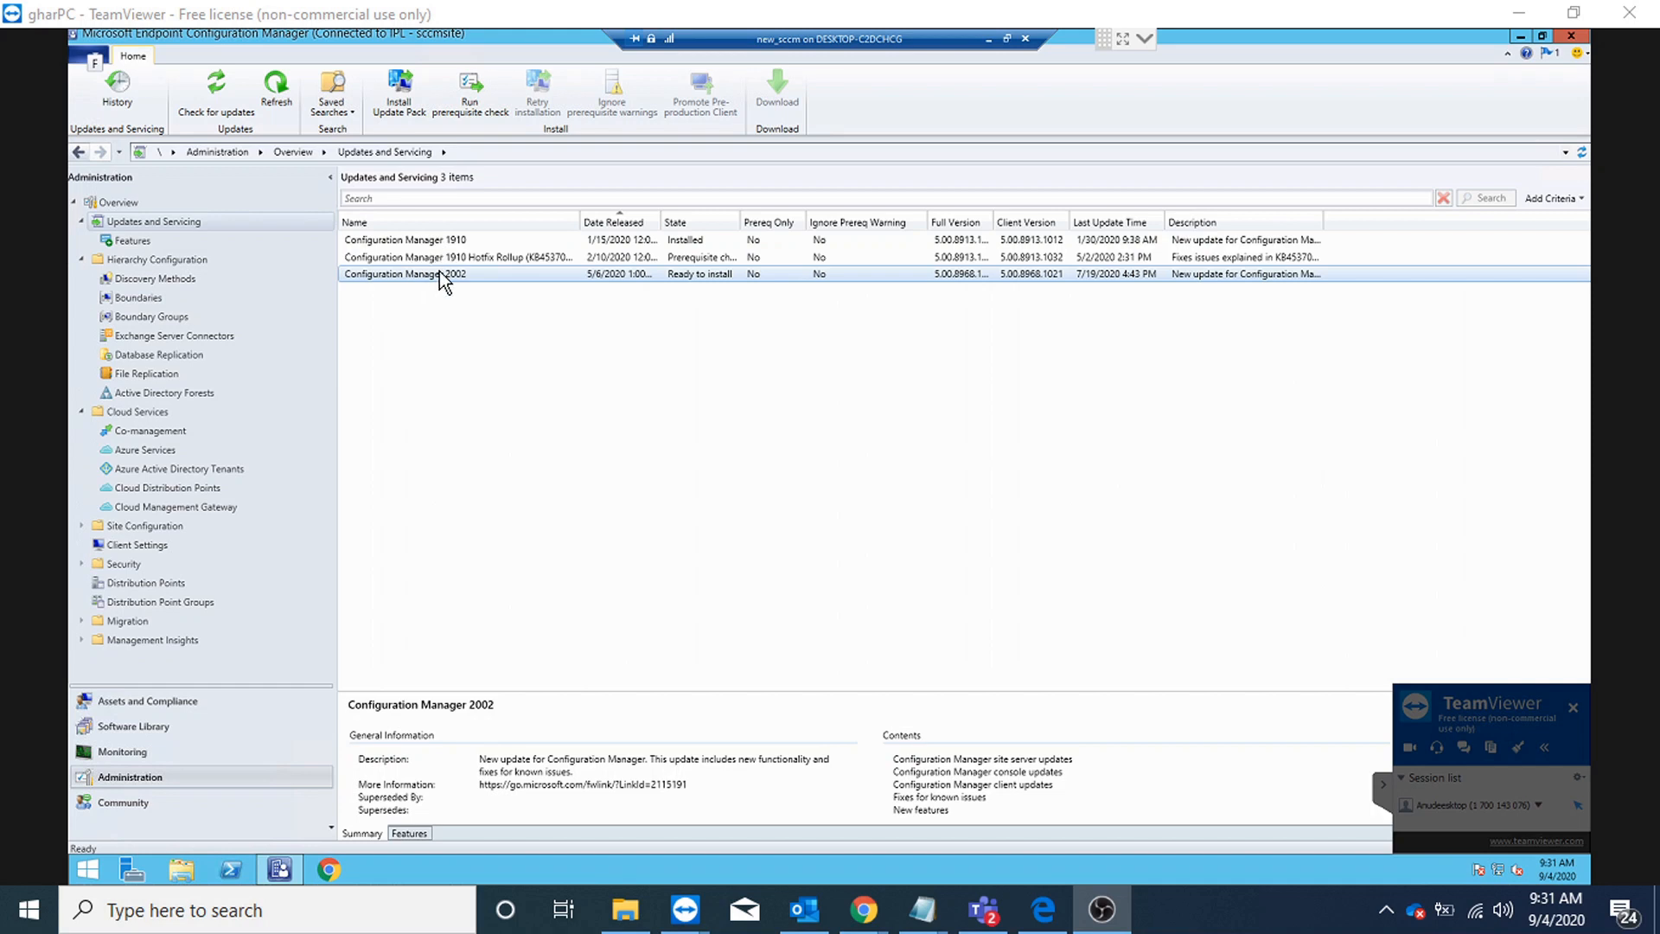
pyautogui.moveTo(236, 390)
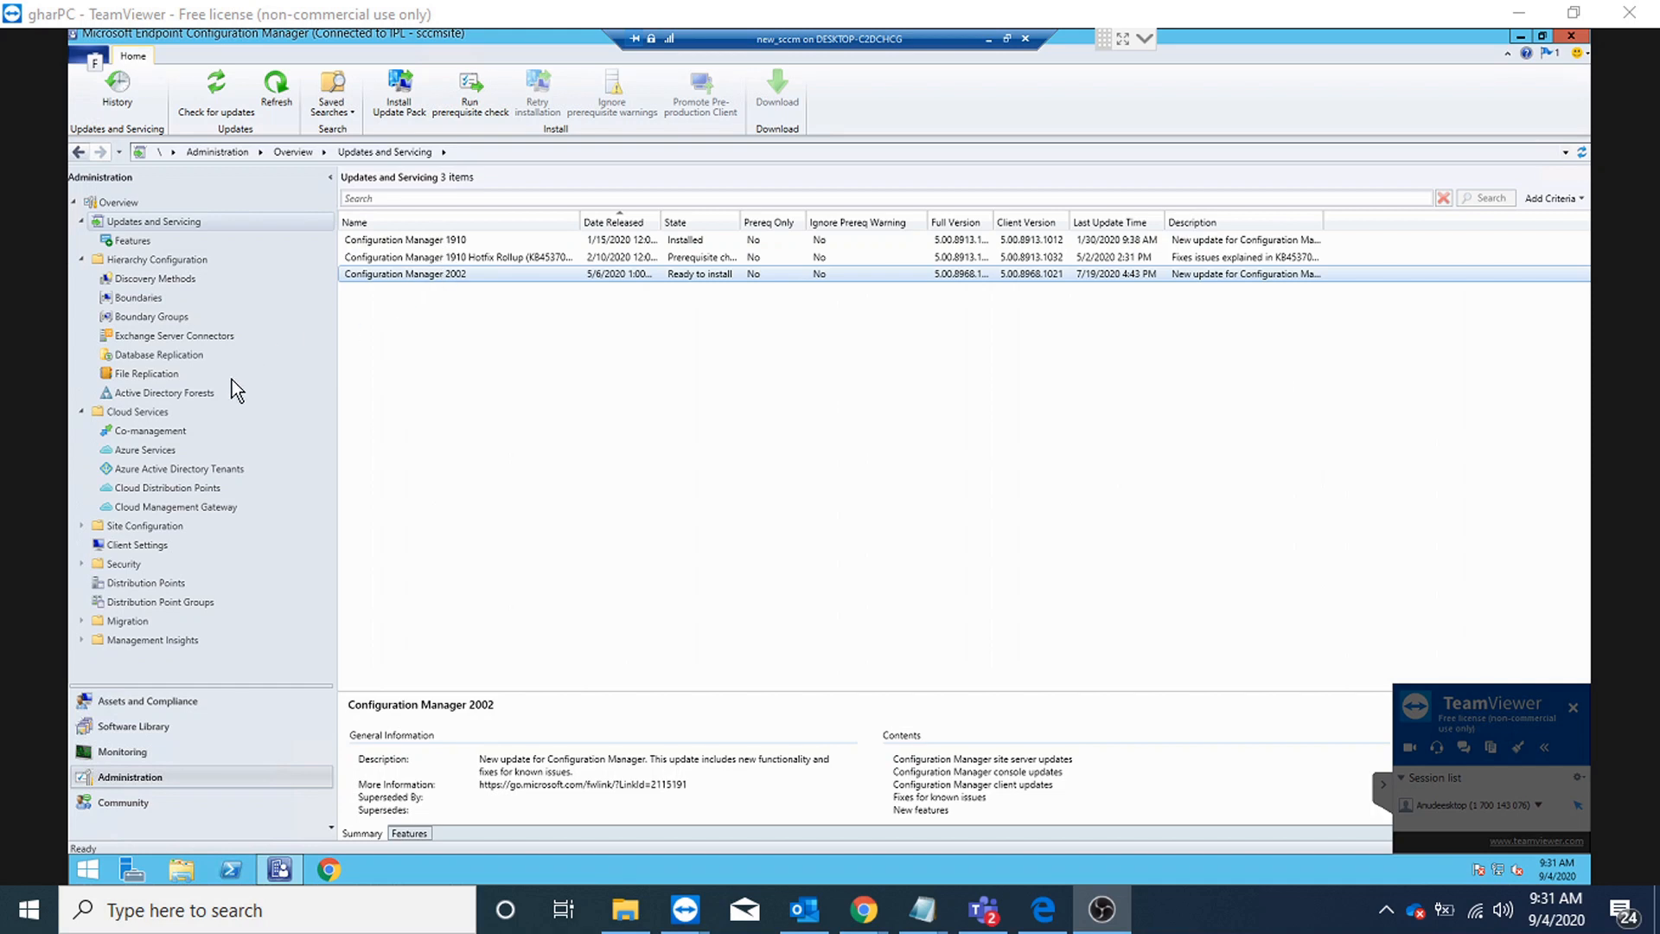
# Show the Co-management node listing the CoMgmtSettingsProd item
pyautogui.click(150, 430)
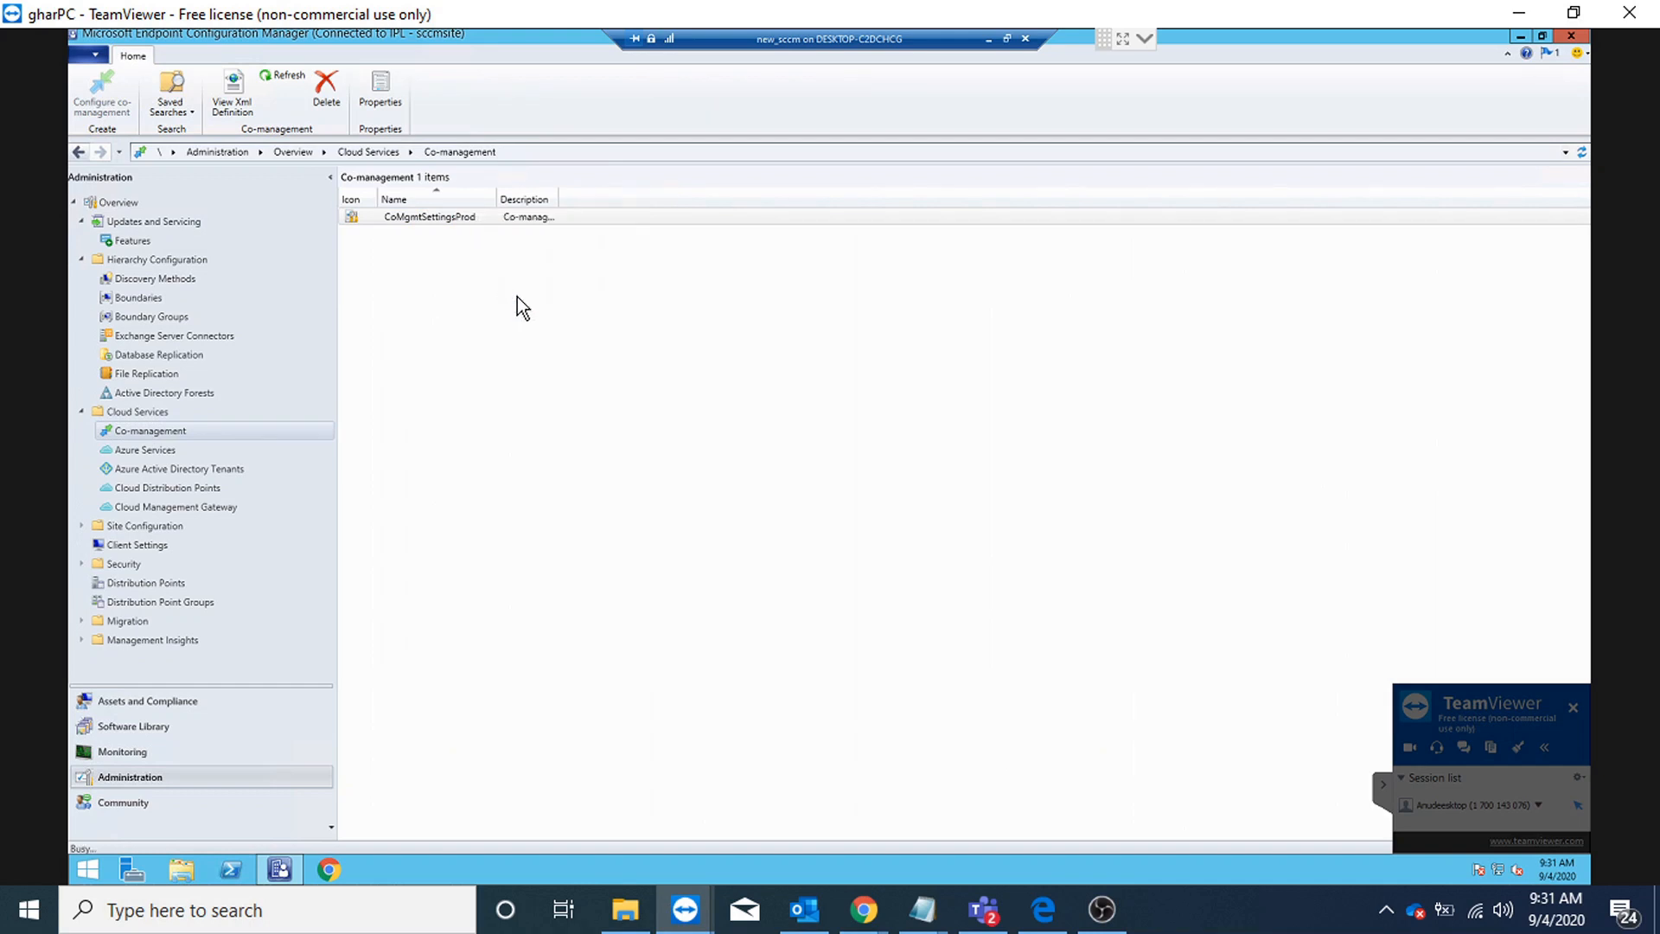
pyautogui.moveTo(660, 384)
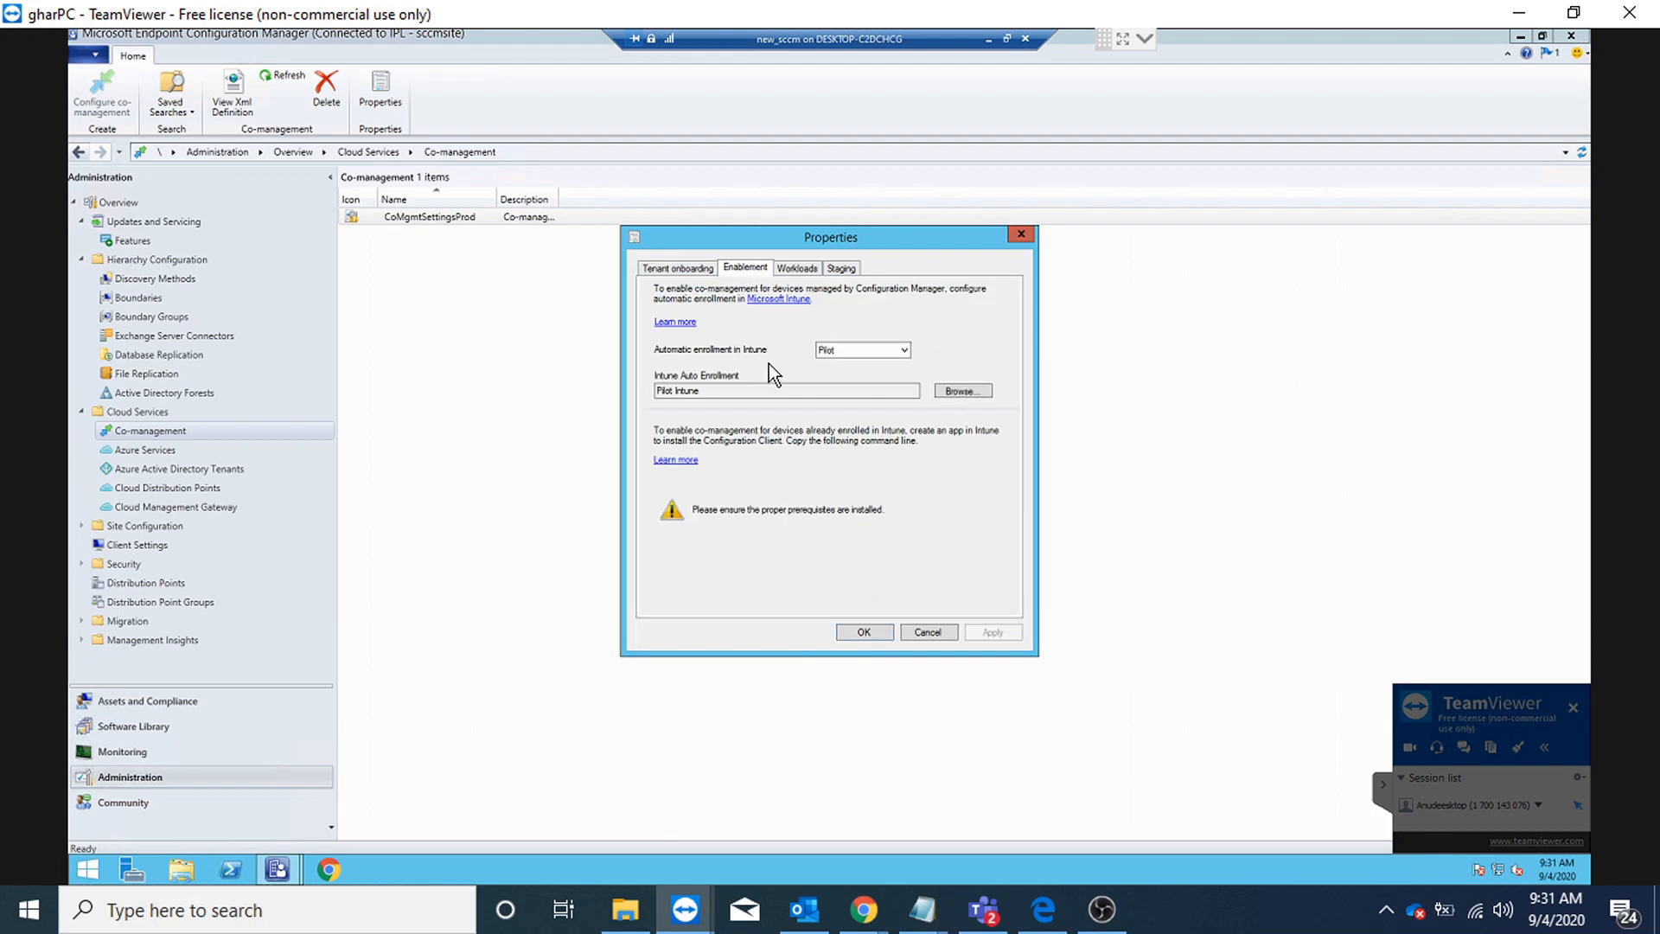
pyautogui.moveTo(901, 619)
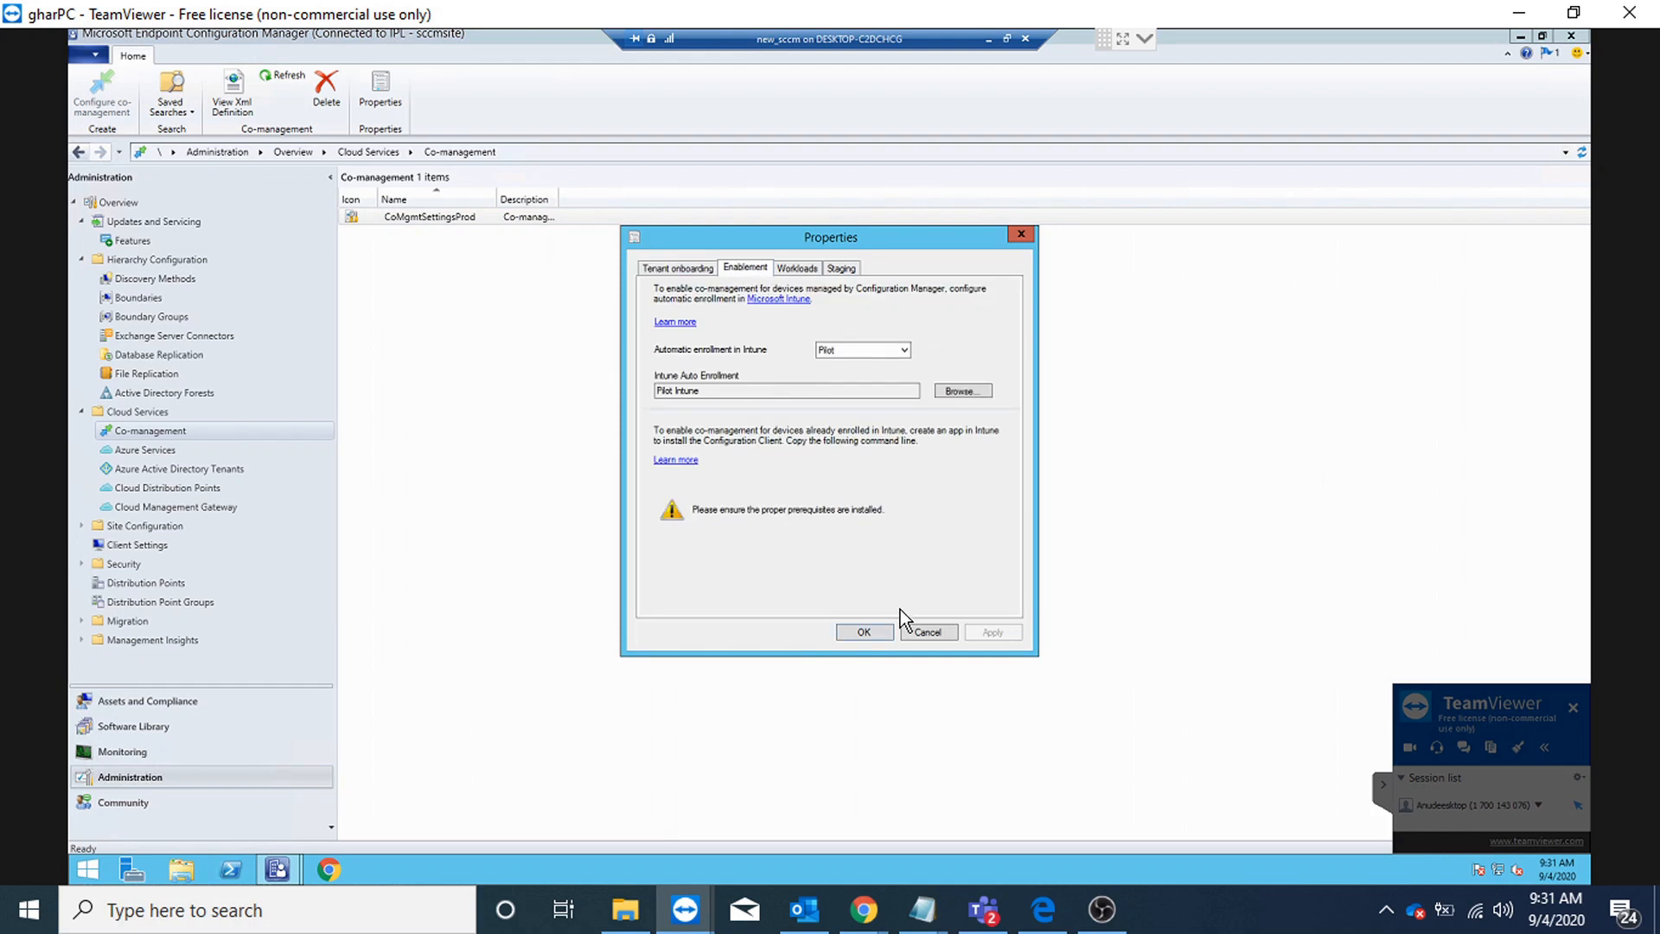
# Cancel CoMgmtSettingsProd Properties without changes after reviewing Pilot Intune auto-enrollment
pyautogui.click(928, 632)
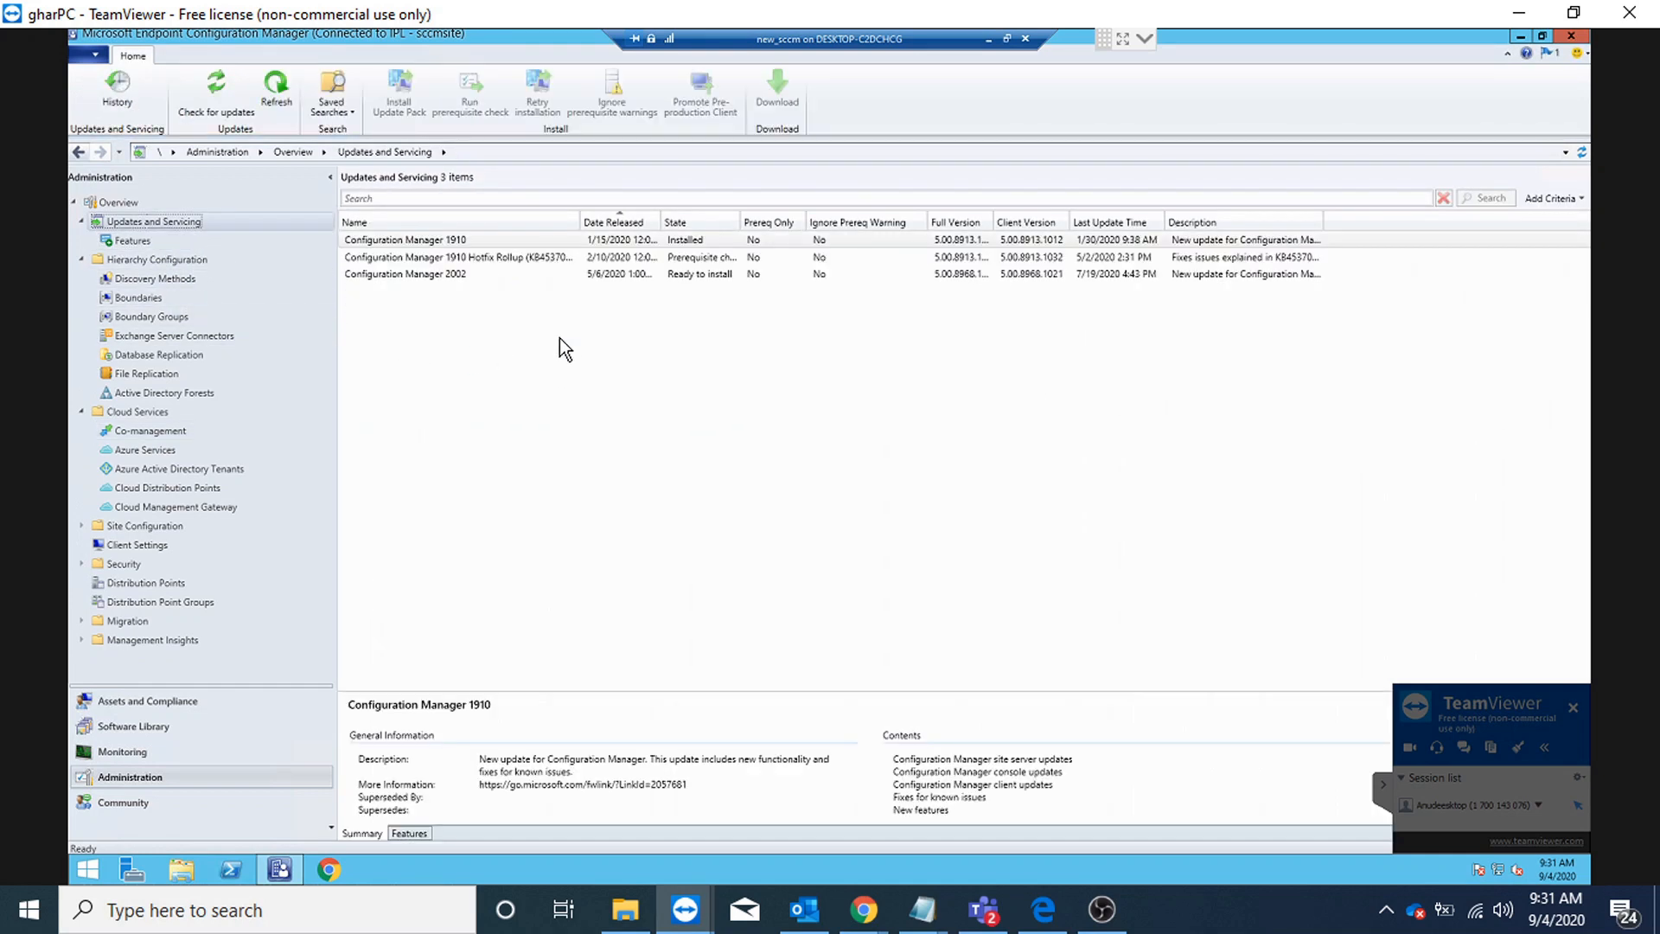
# Return to the Co-management node showing CoMgmtSettingsProd
pyautogui.click(404, 274)
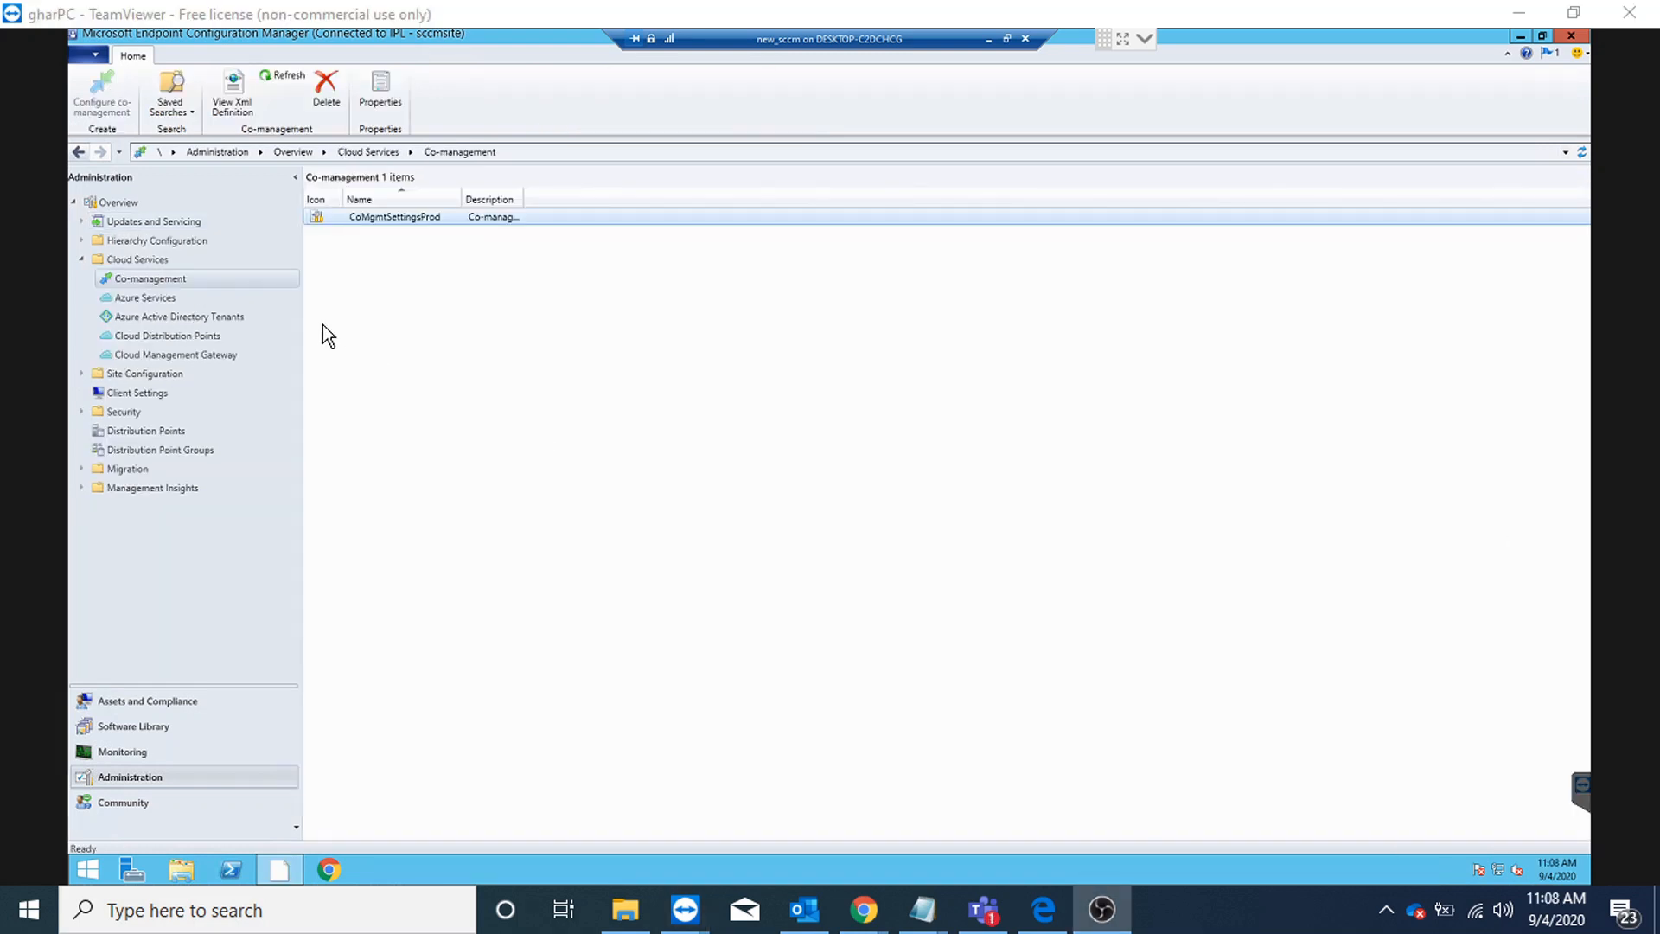
# In CoMgmtSettingsProd Properties, enable upload to Endpoint Manager admin center for all devices
pyautogui.rightClick(393, 216)
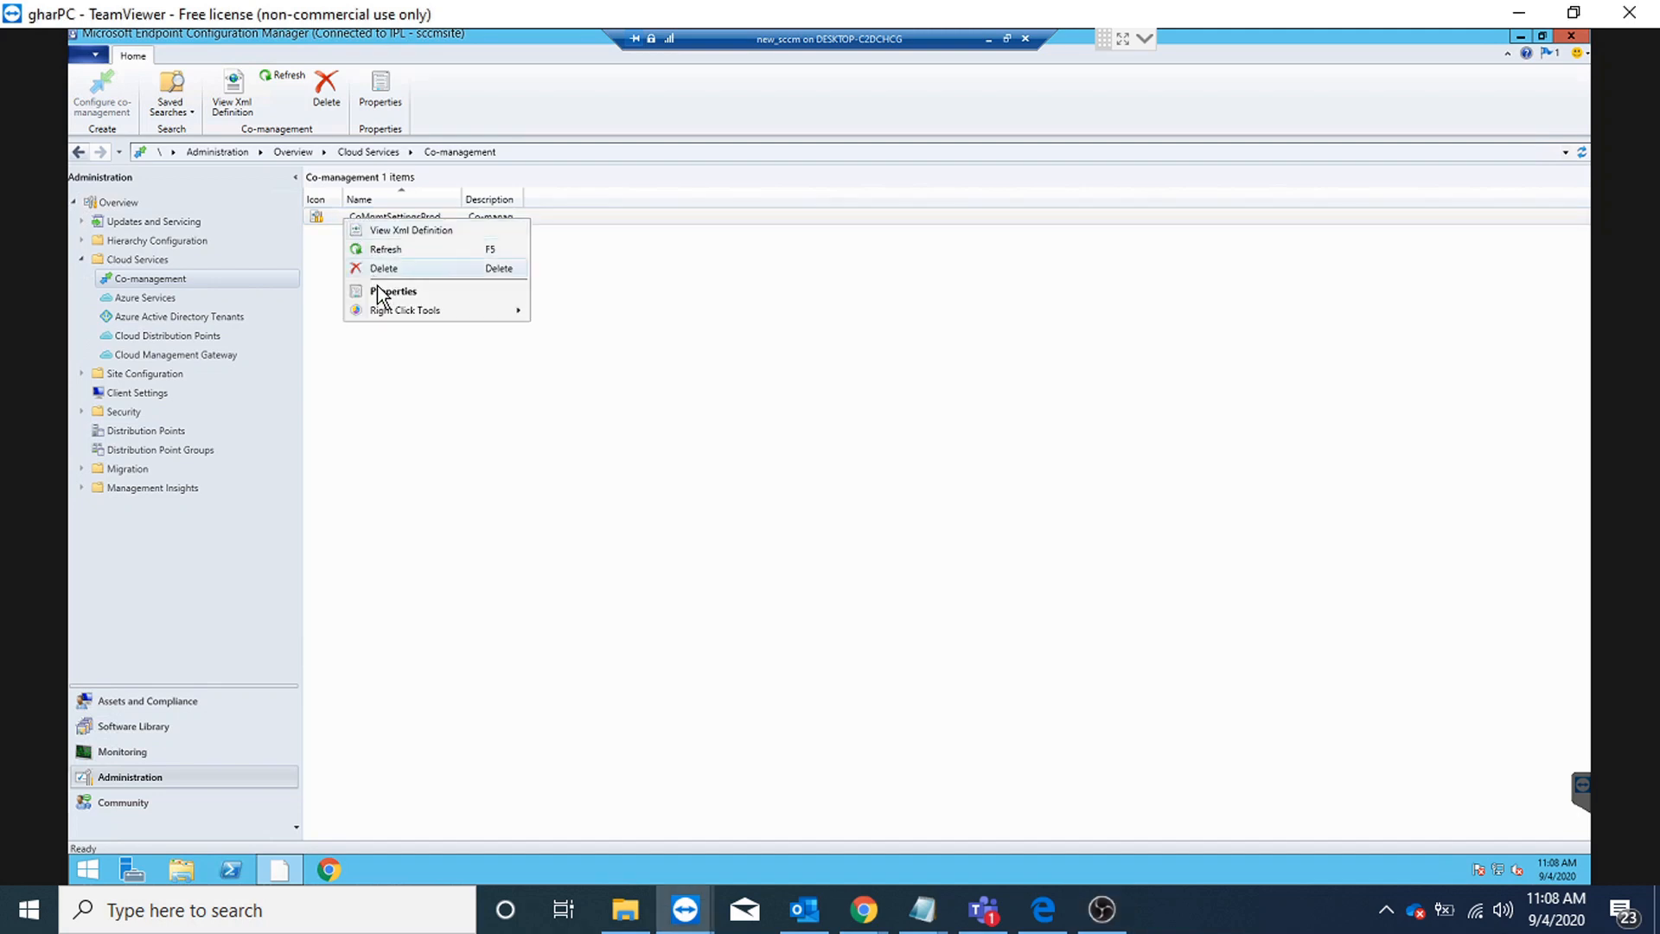
pyautogui.click(727, 321)
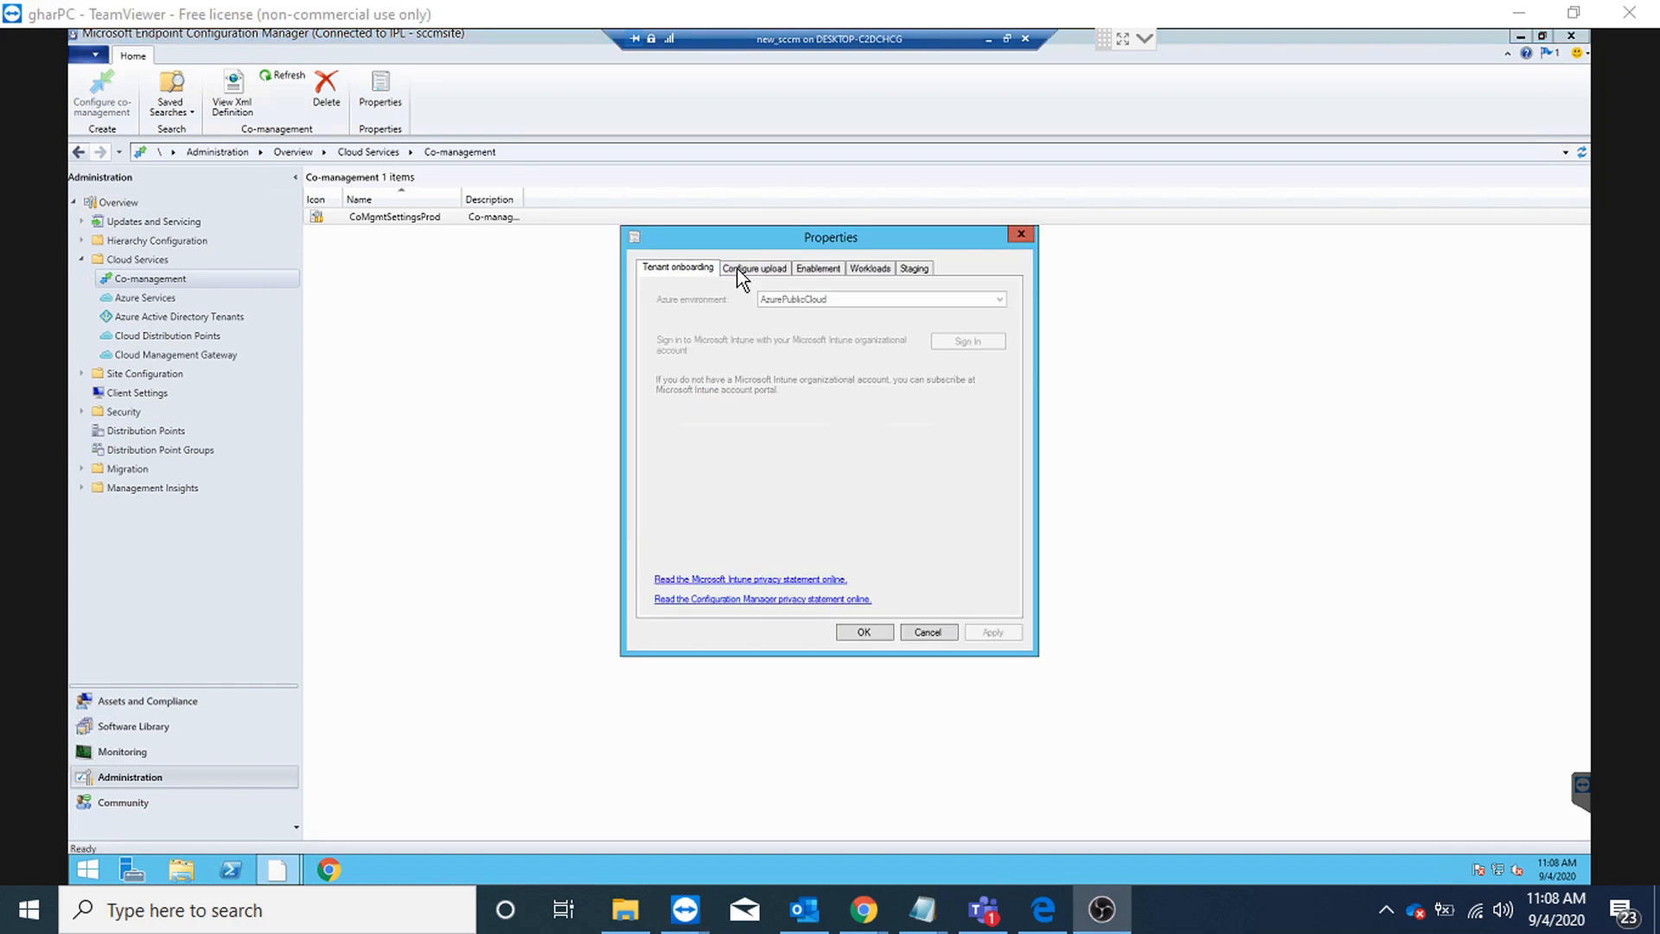
pyautogui.click(754, 268)
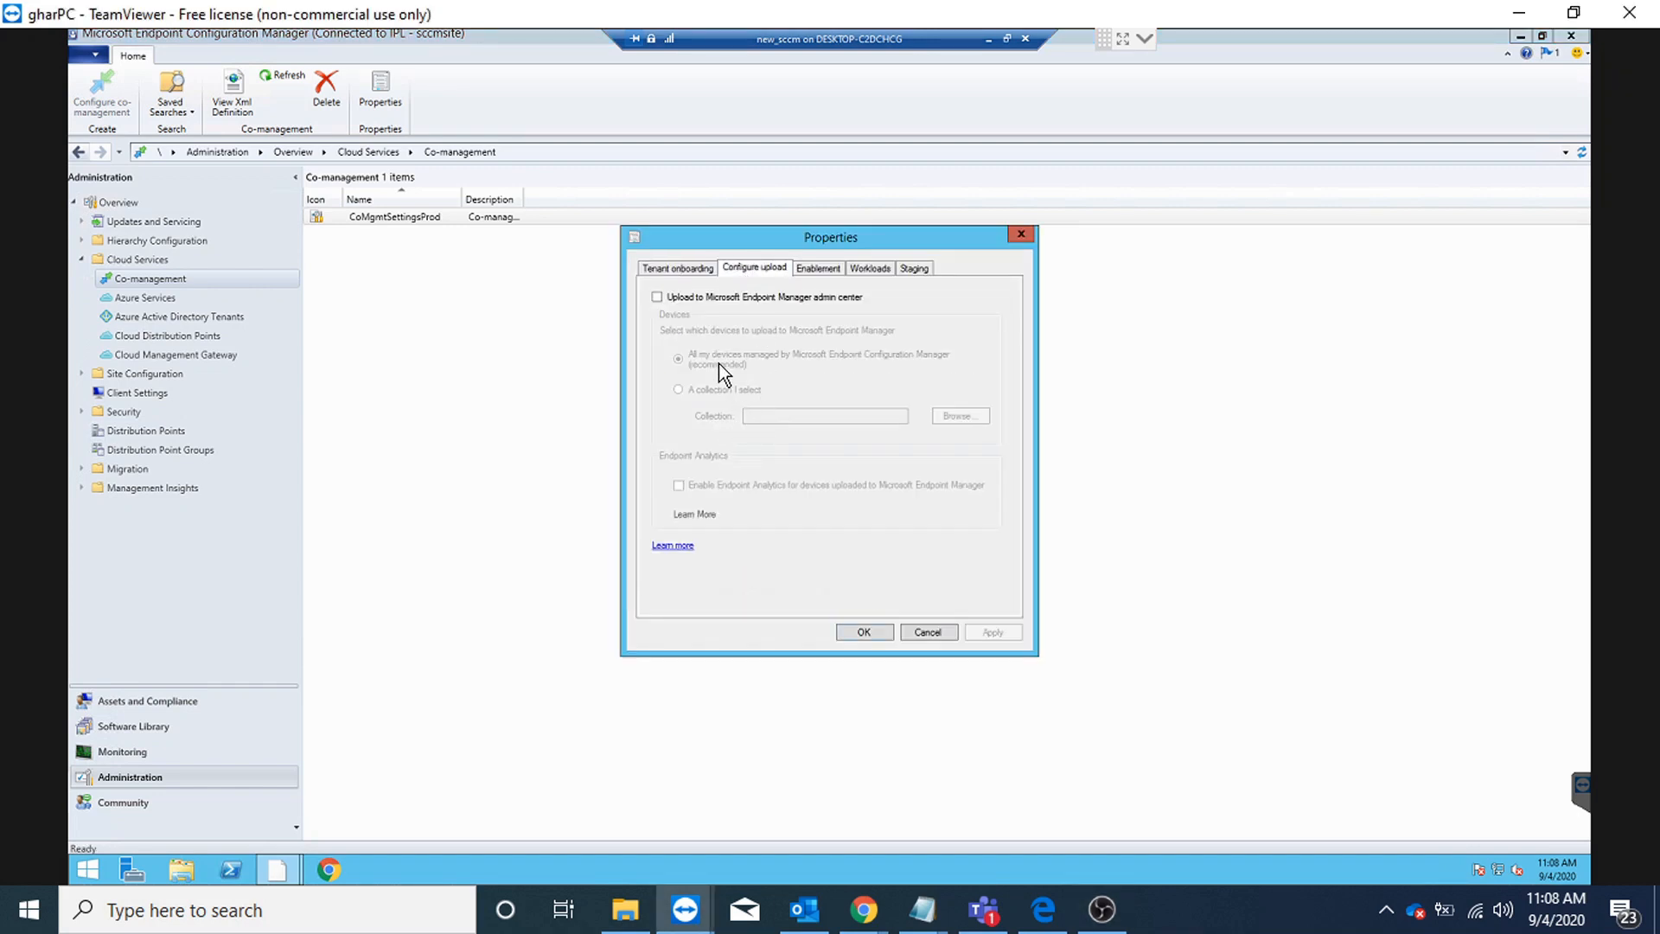
pyautogui.click(657, 296)
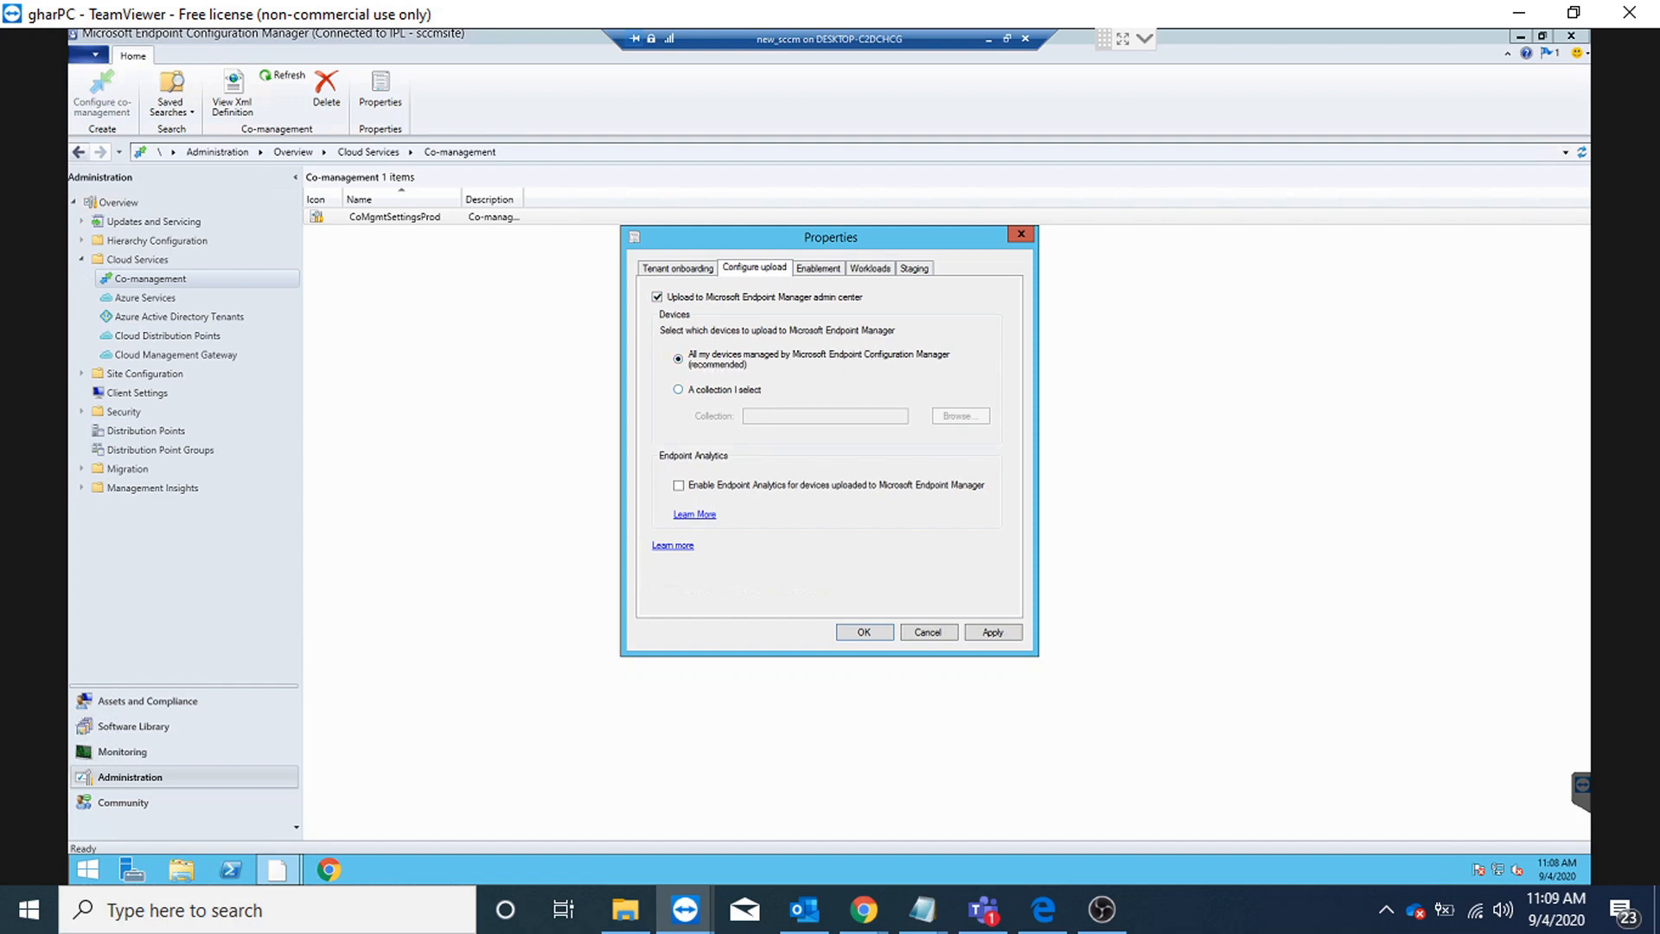
pyautogui.moveTo(745, 503)
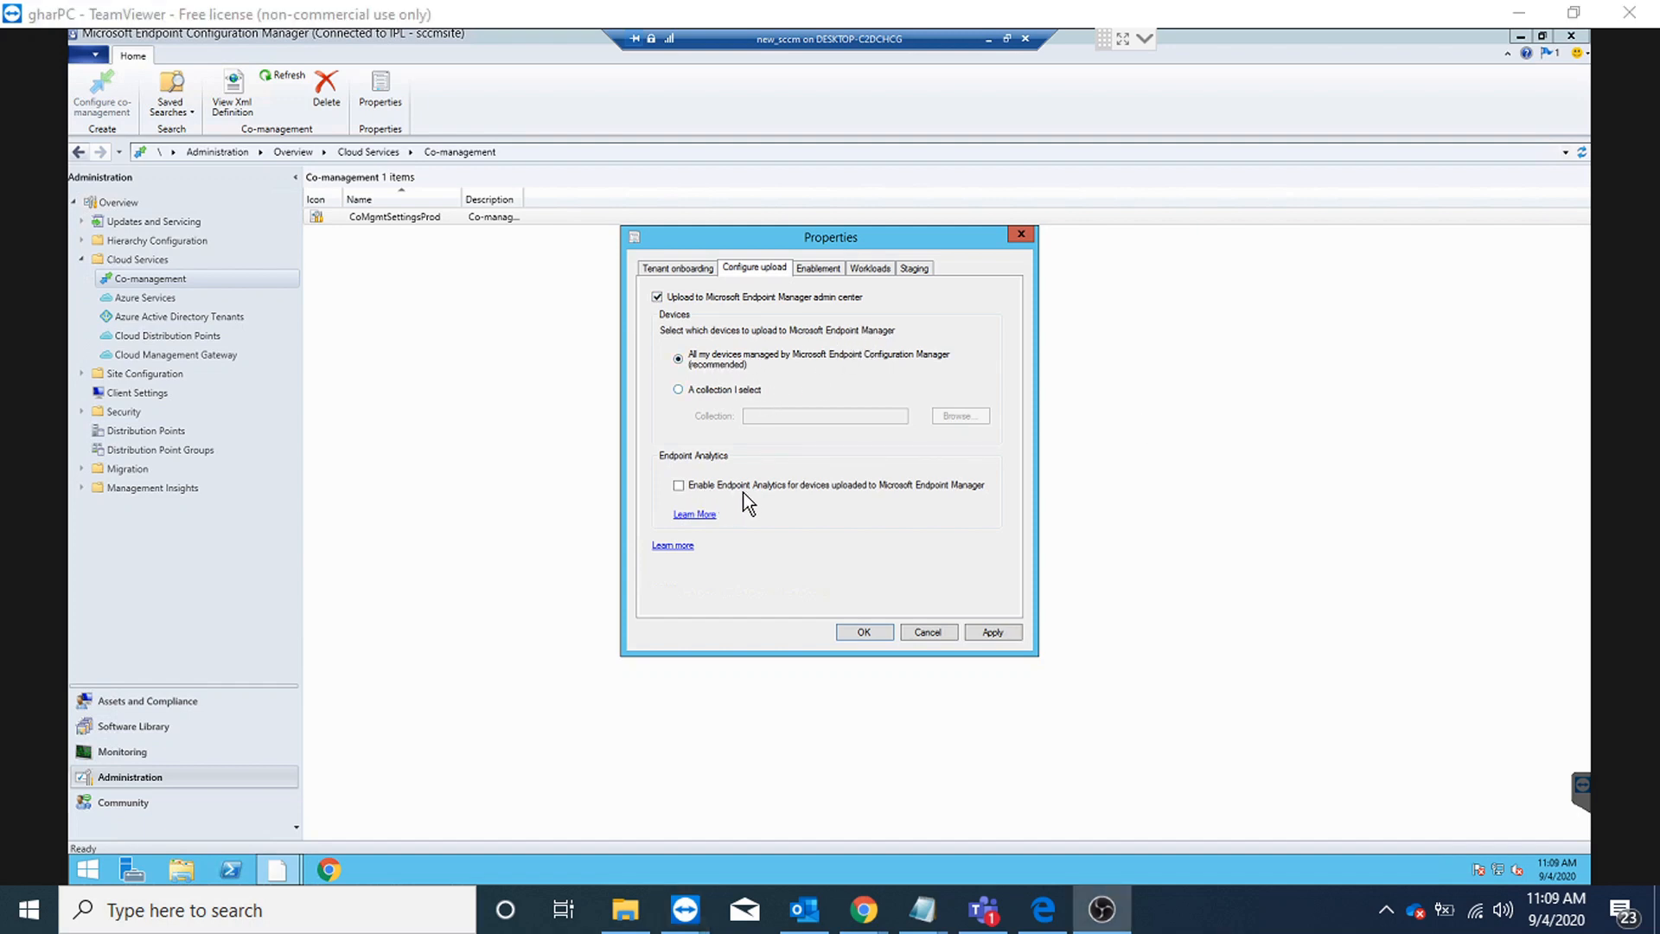
pyautogui.moveTo(792, 500)
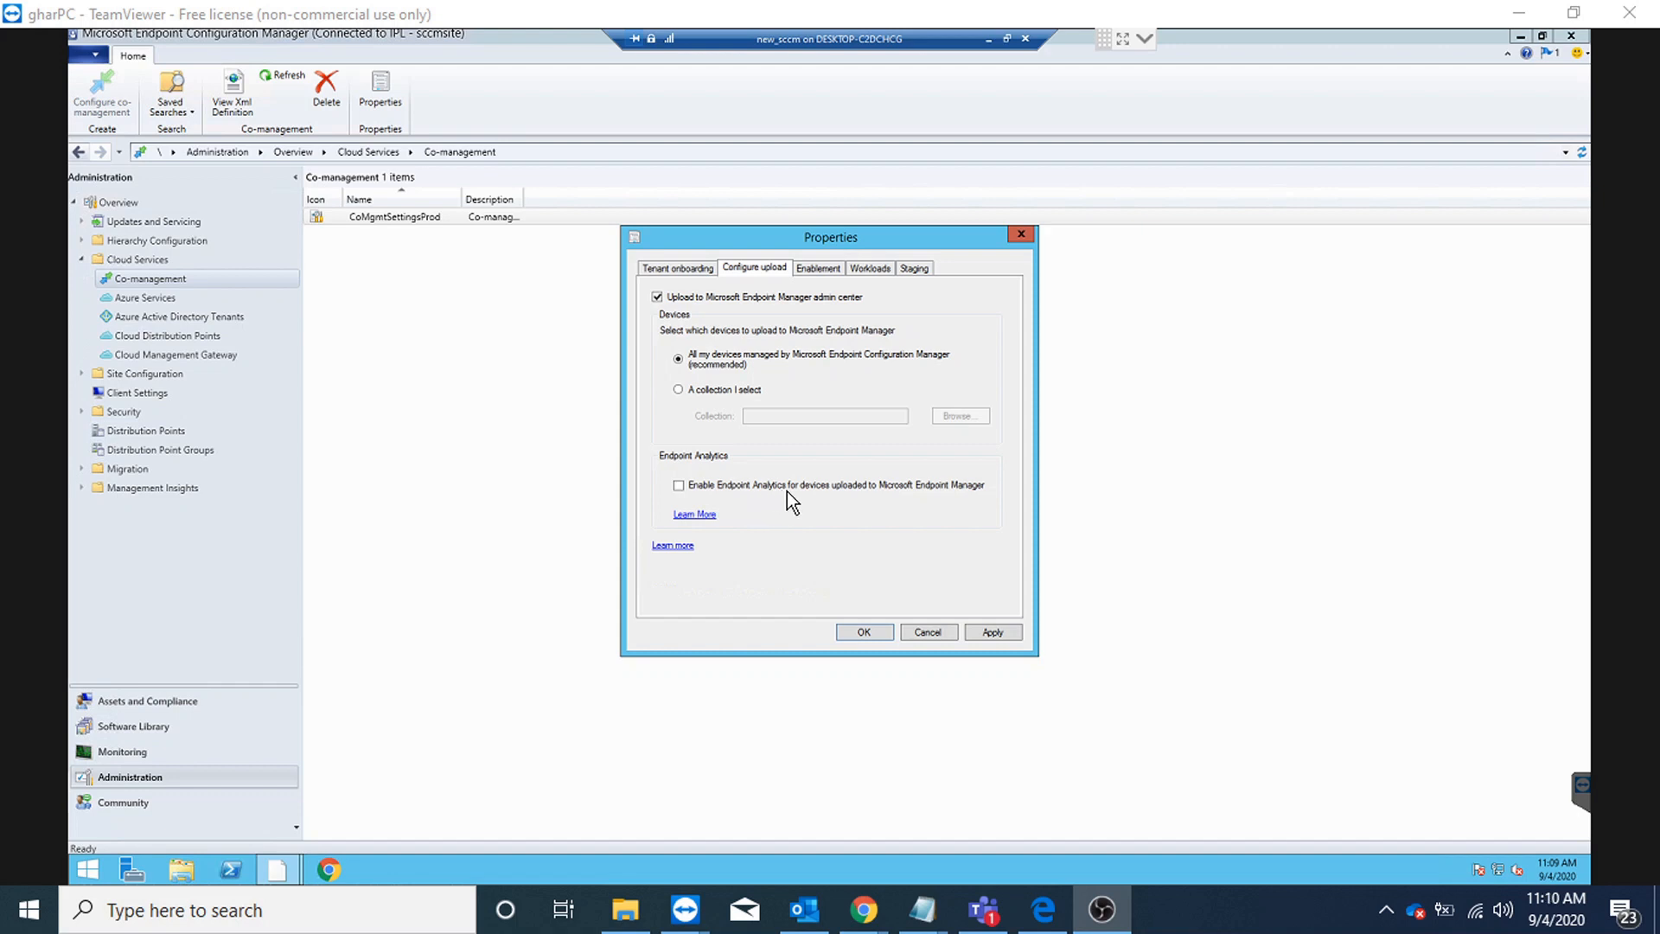
pyautogui.moveTo(811, 506)
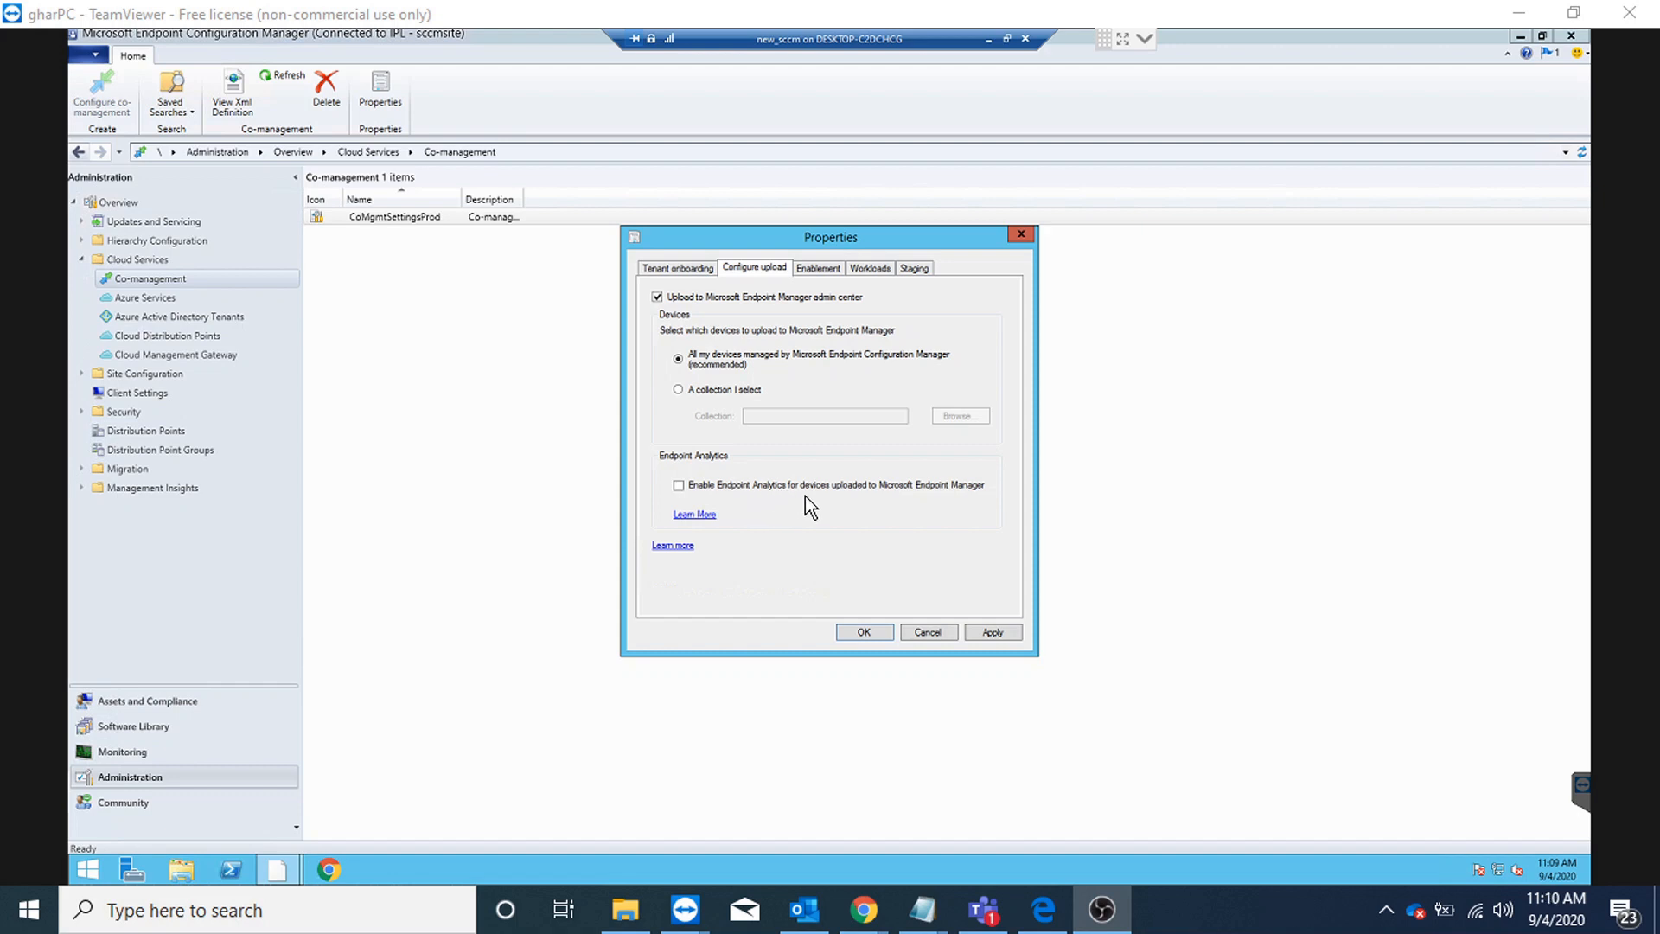
pyautogui.moveTo(833, 510)
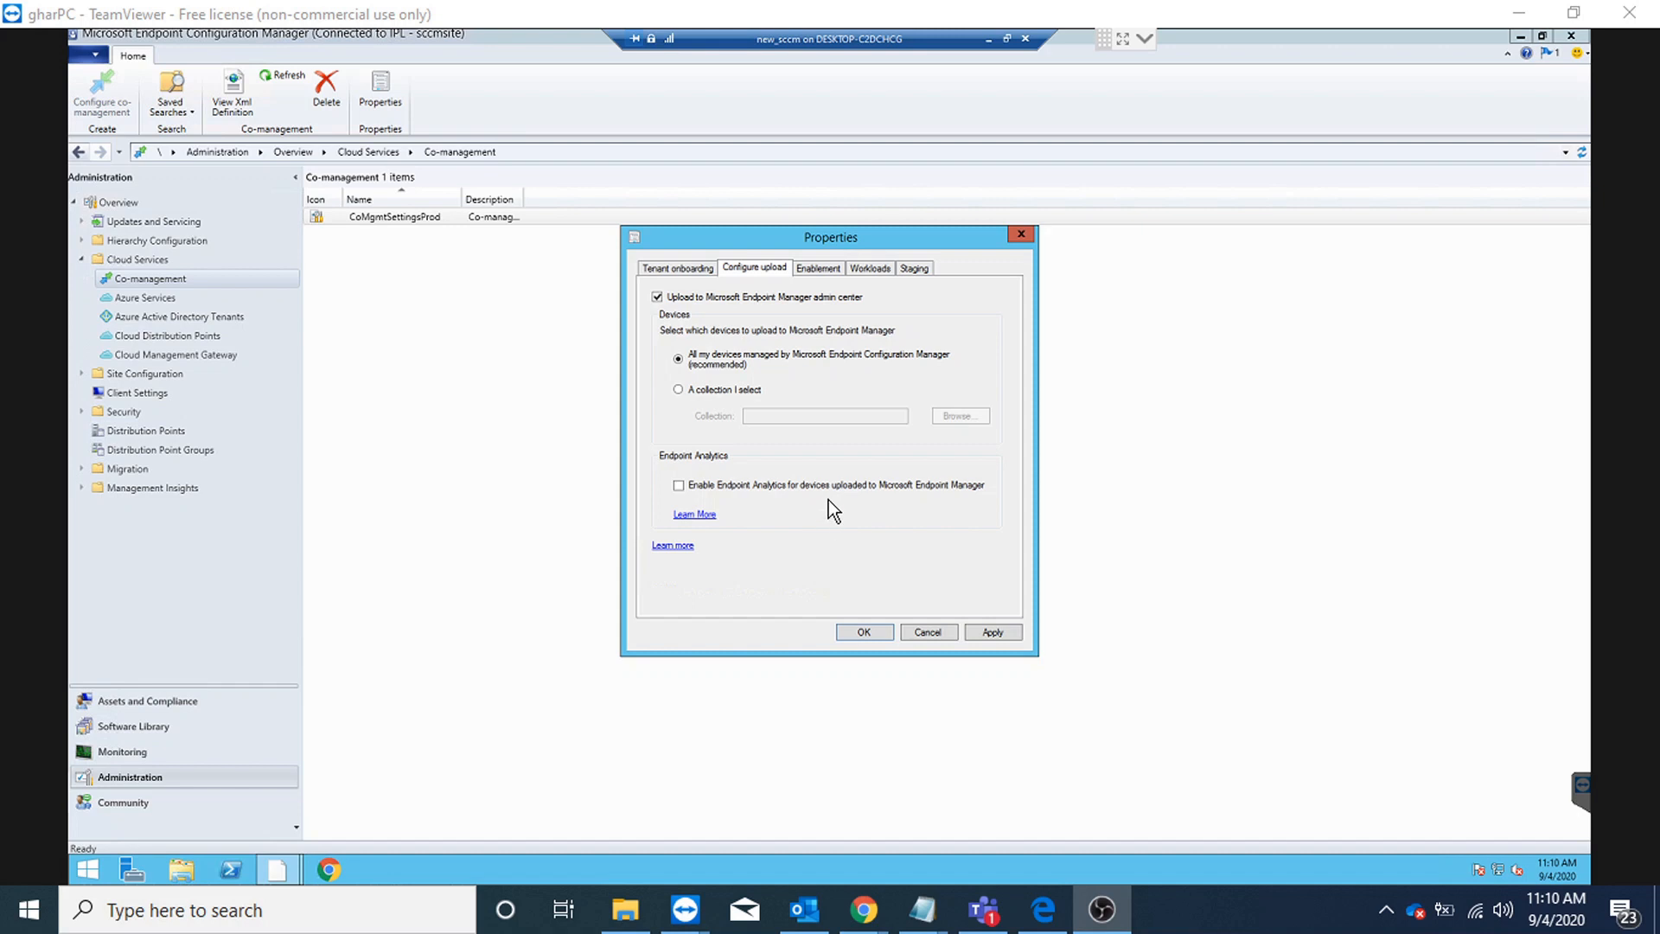
pyautogui.moveTo(803, 500)
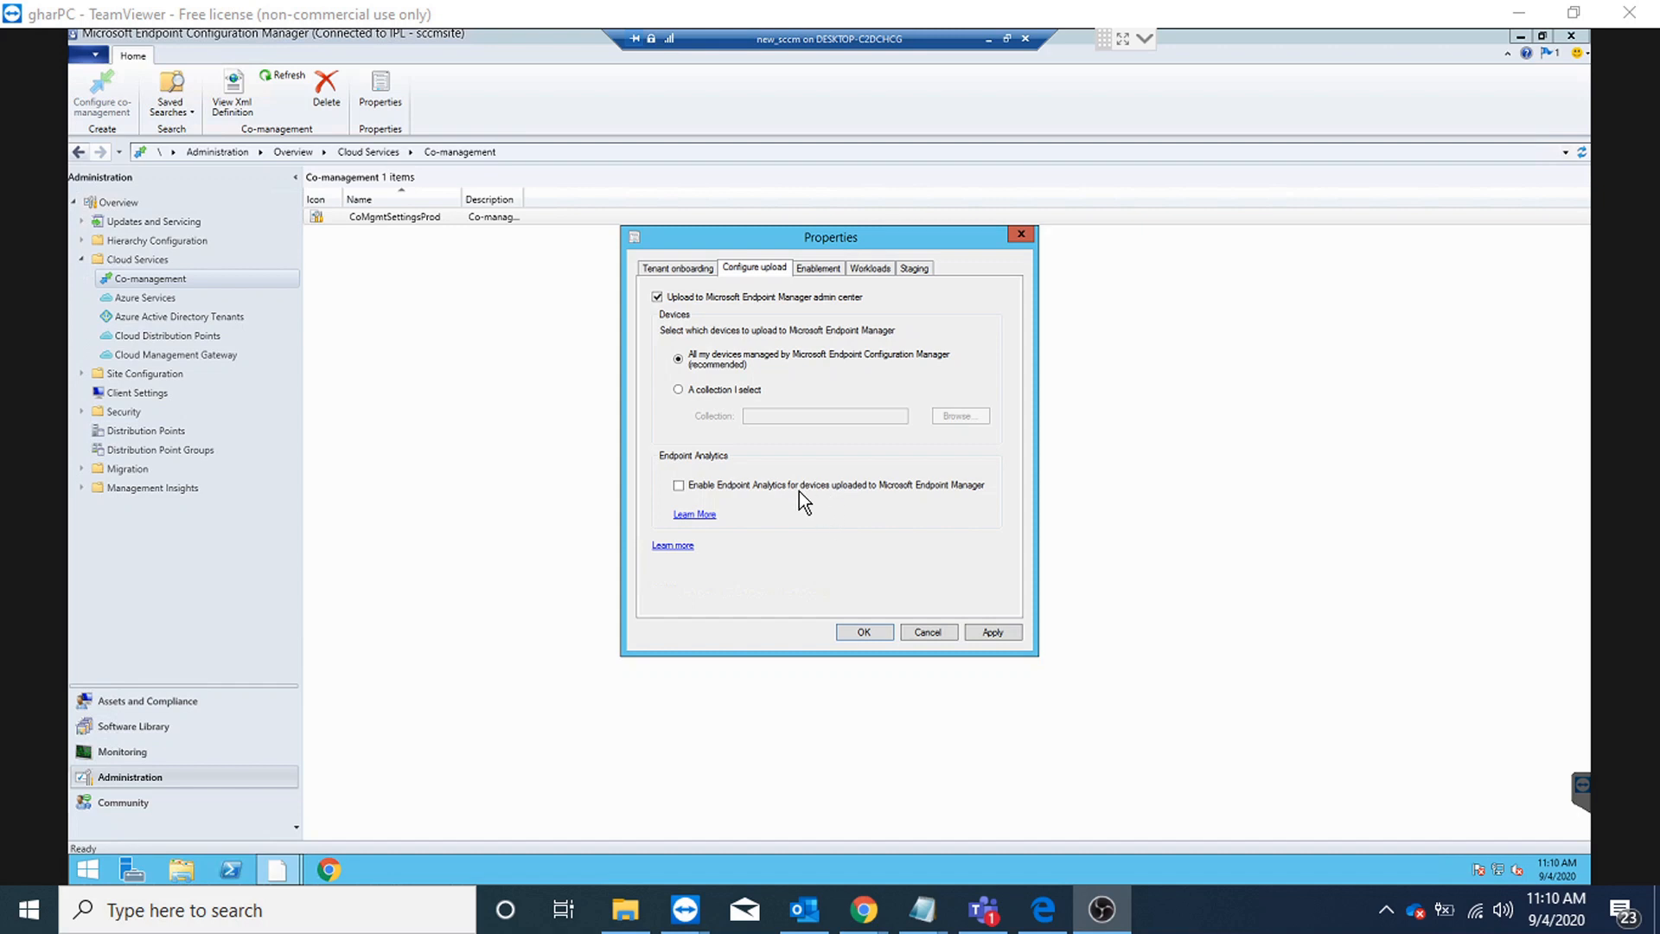
pyautogui.moveTo(742, 497)
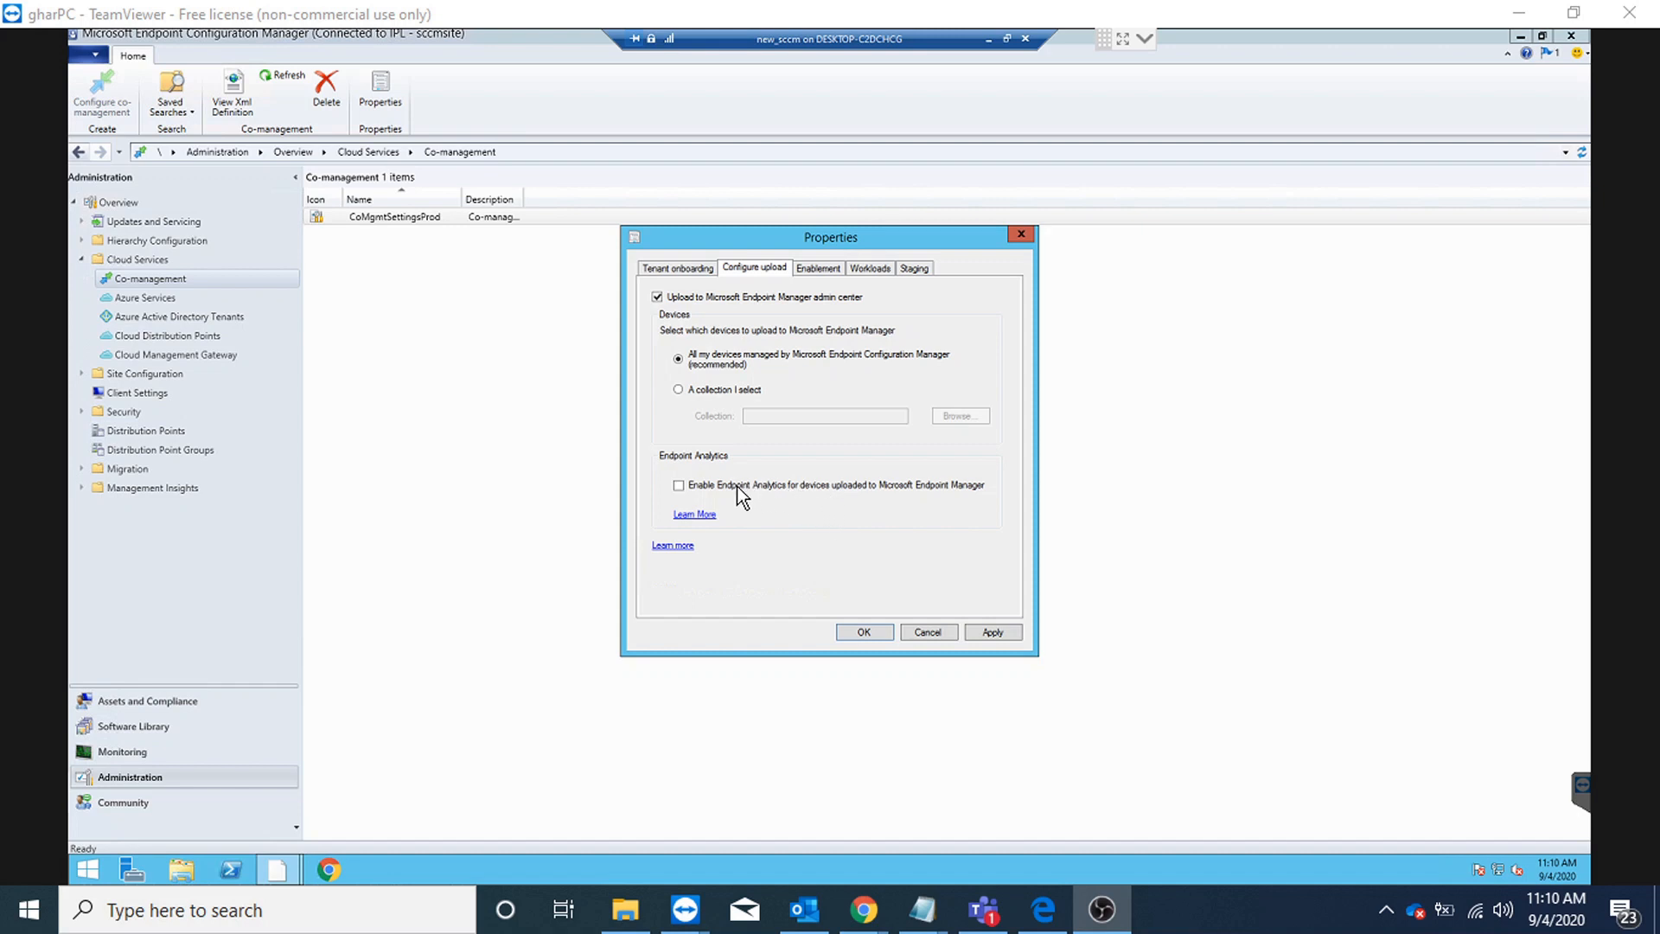
pyautogui.moveTo(797, 498)
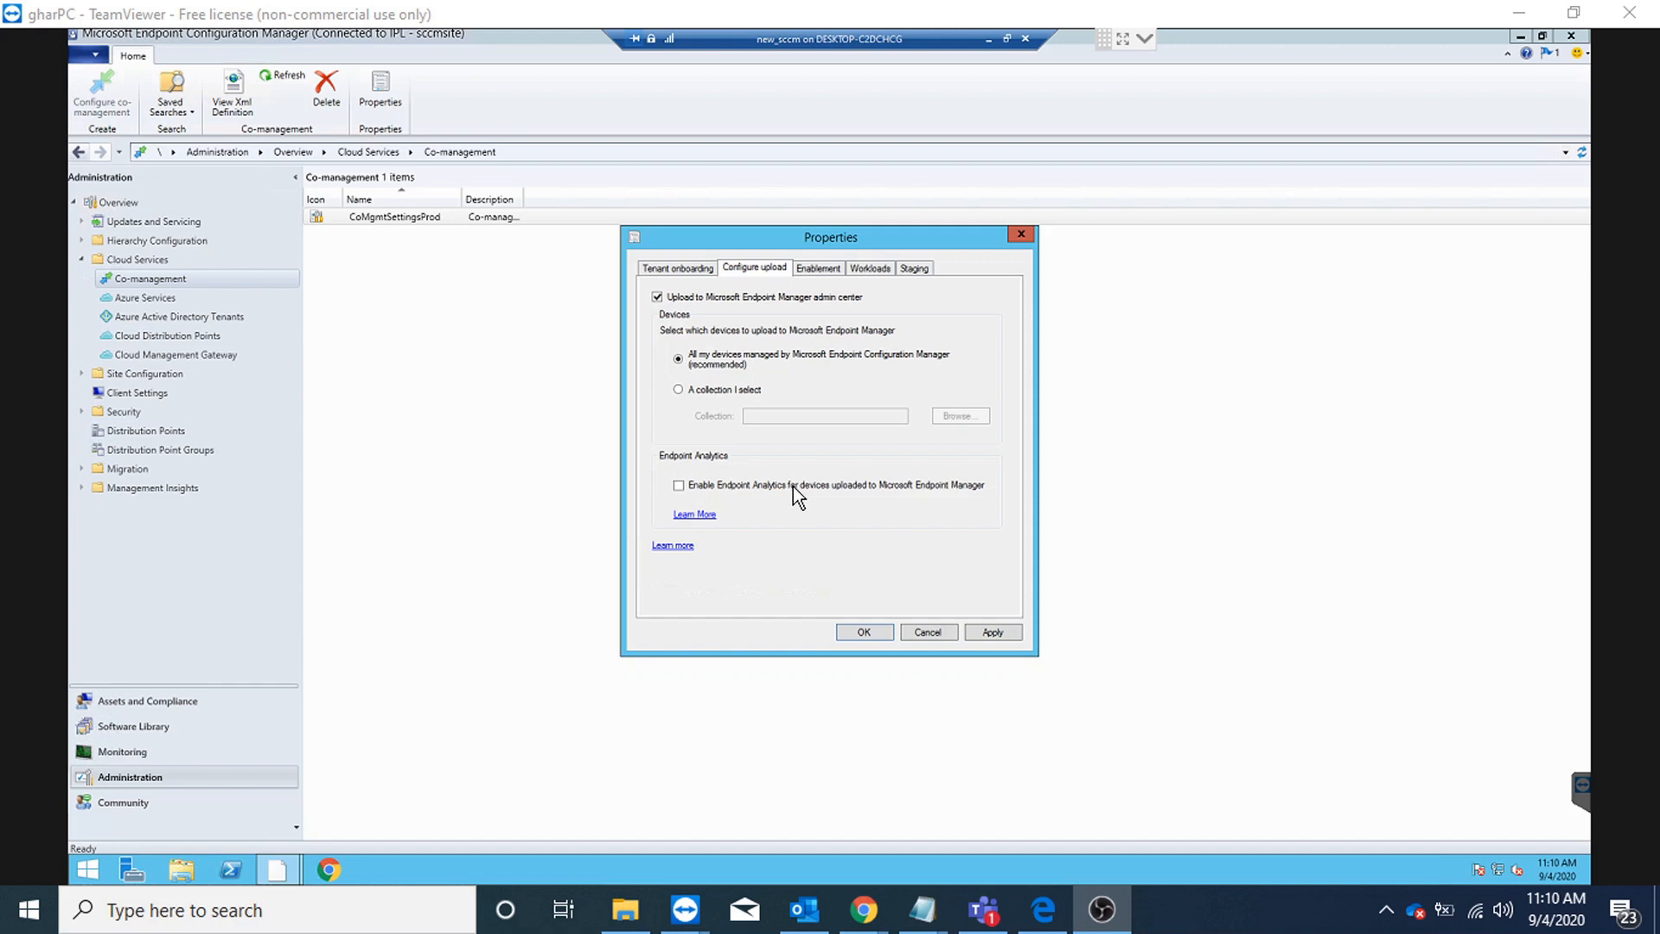
pyautogui.moveTo(805, 503)
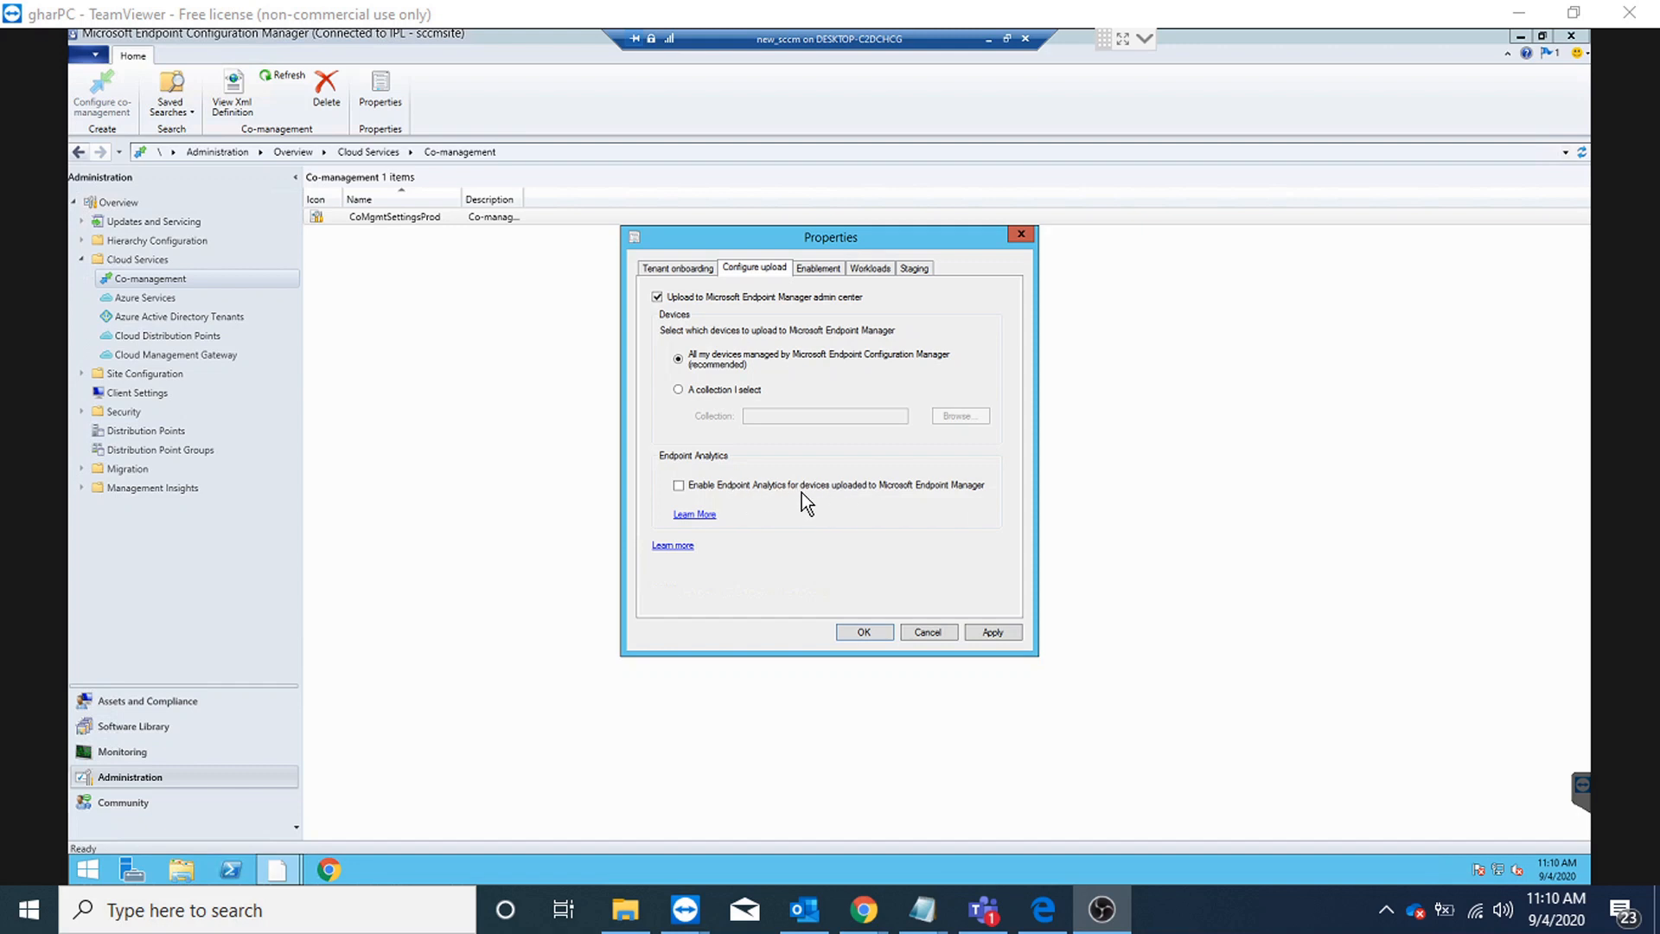
# Approve the Create AAD Application prompt and apply the upload setting
pyautogui.click(991, 631)
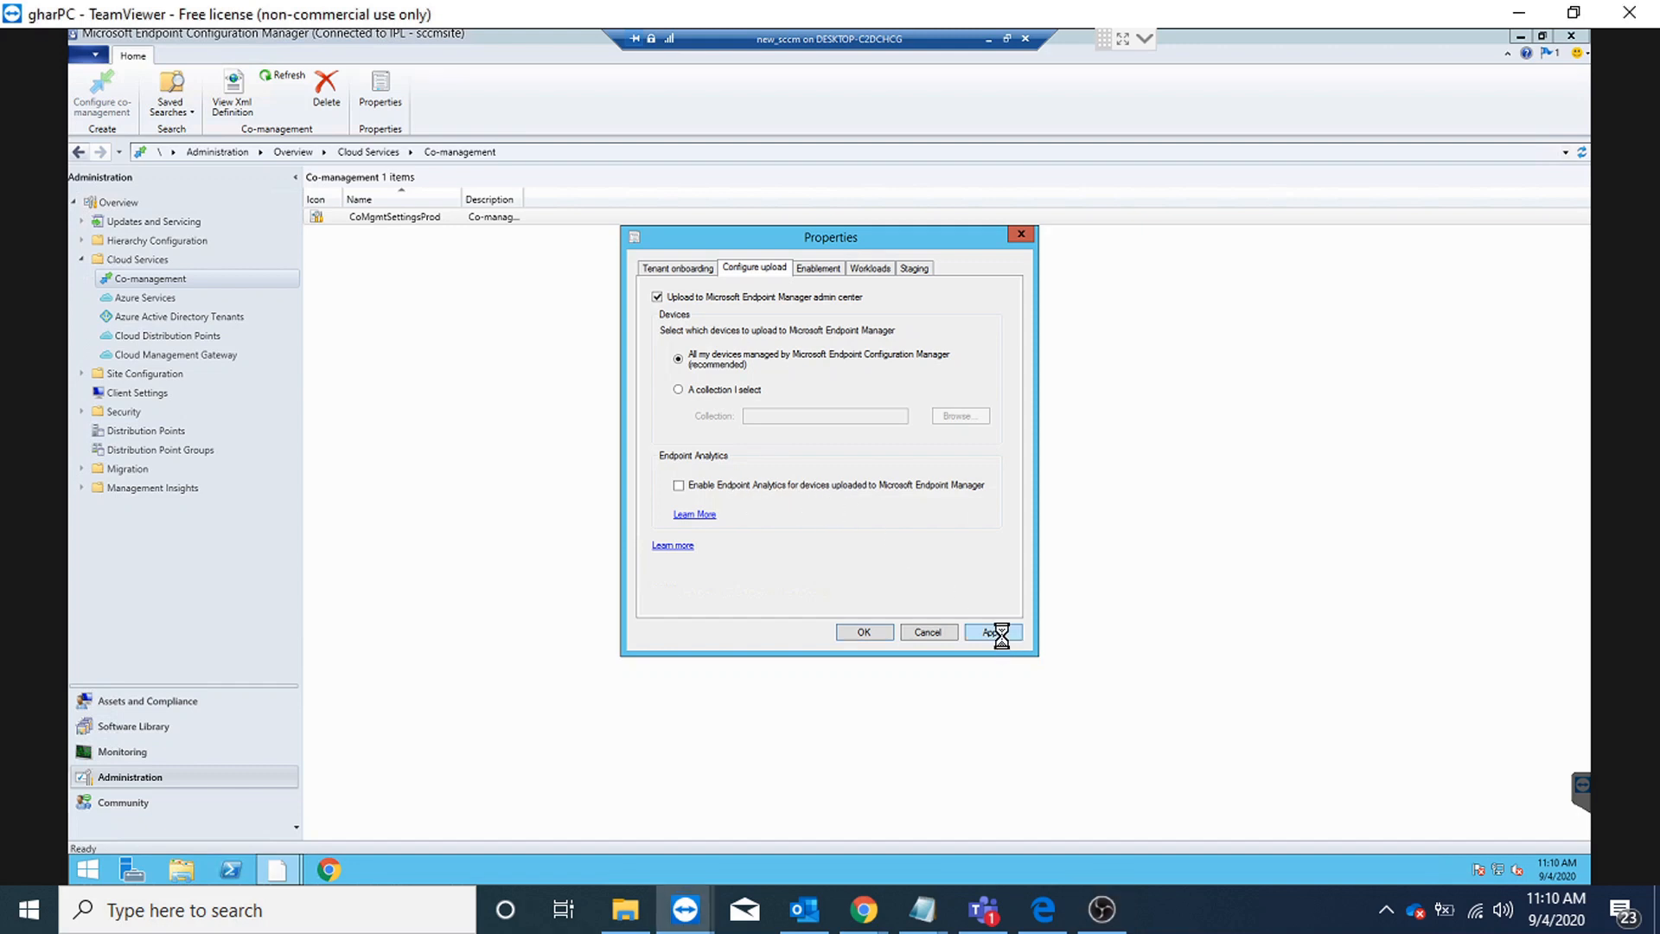
pyautogui.click(990, 631)
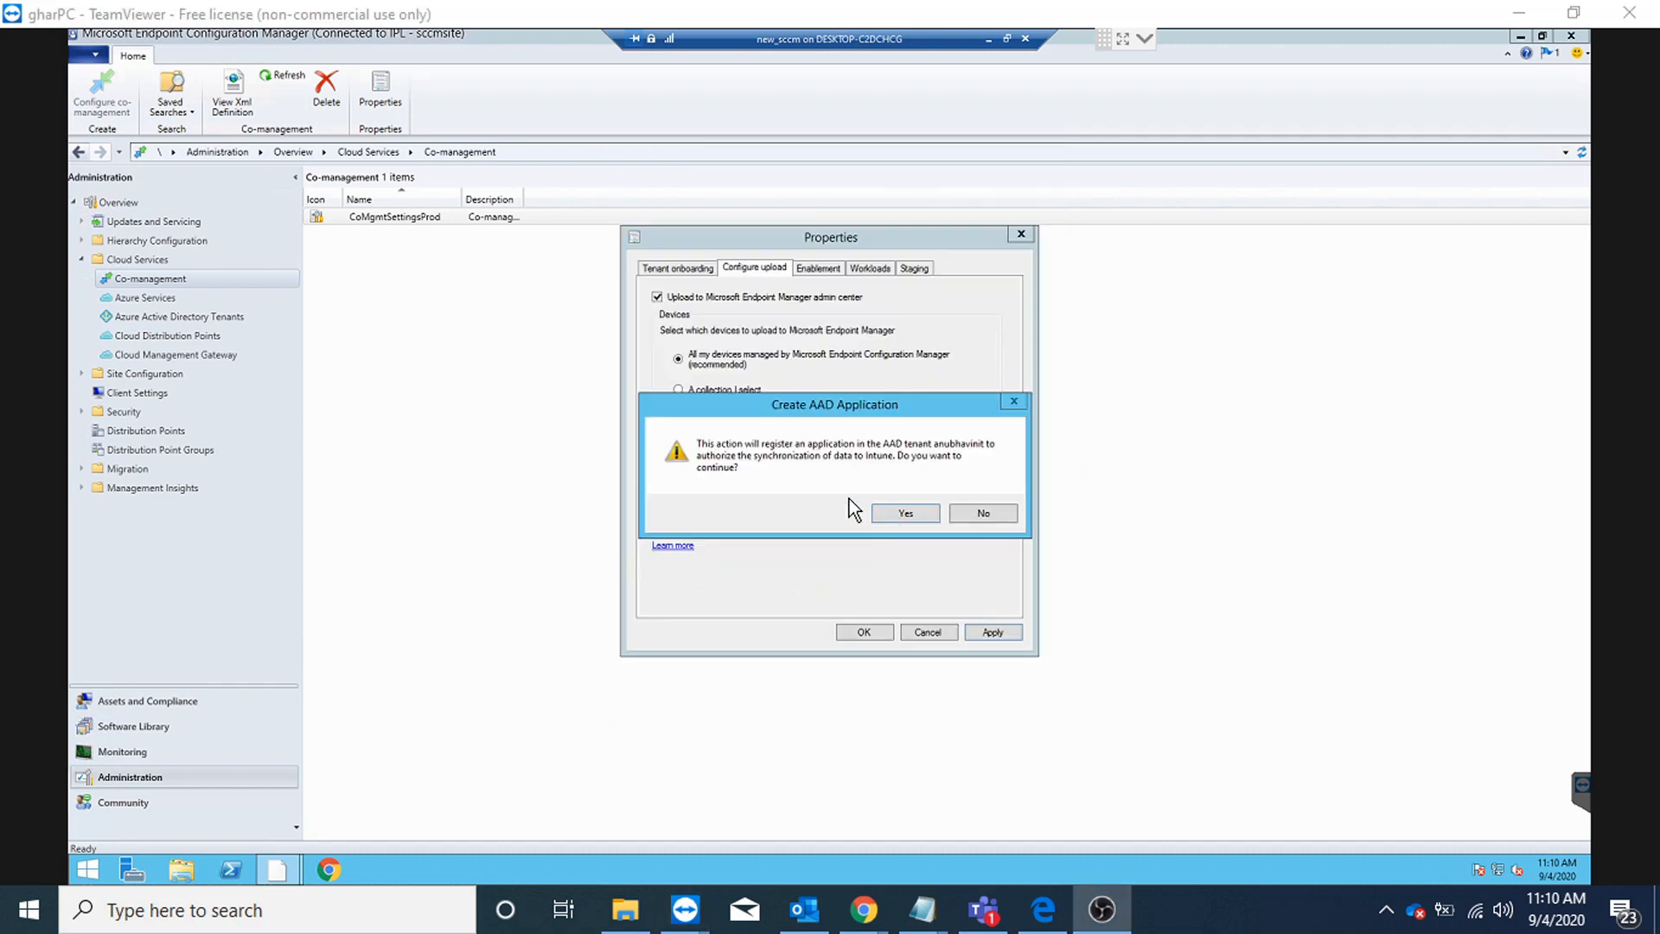
pyautogui.moveTo(977, 464)
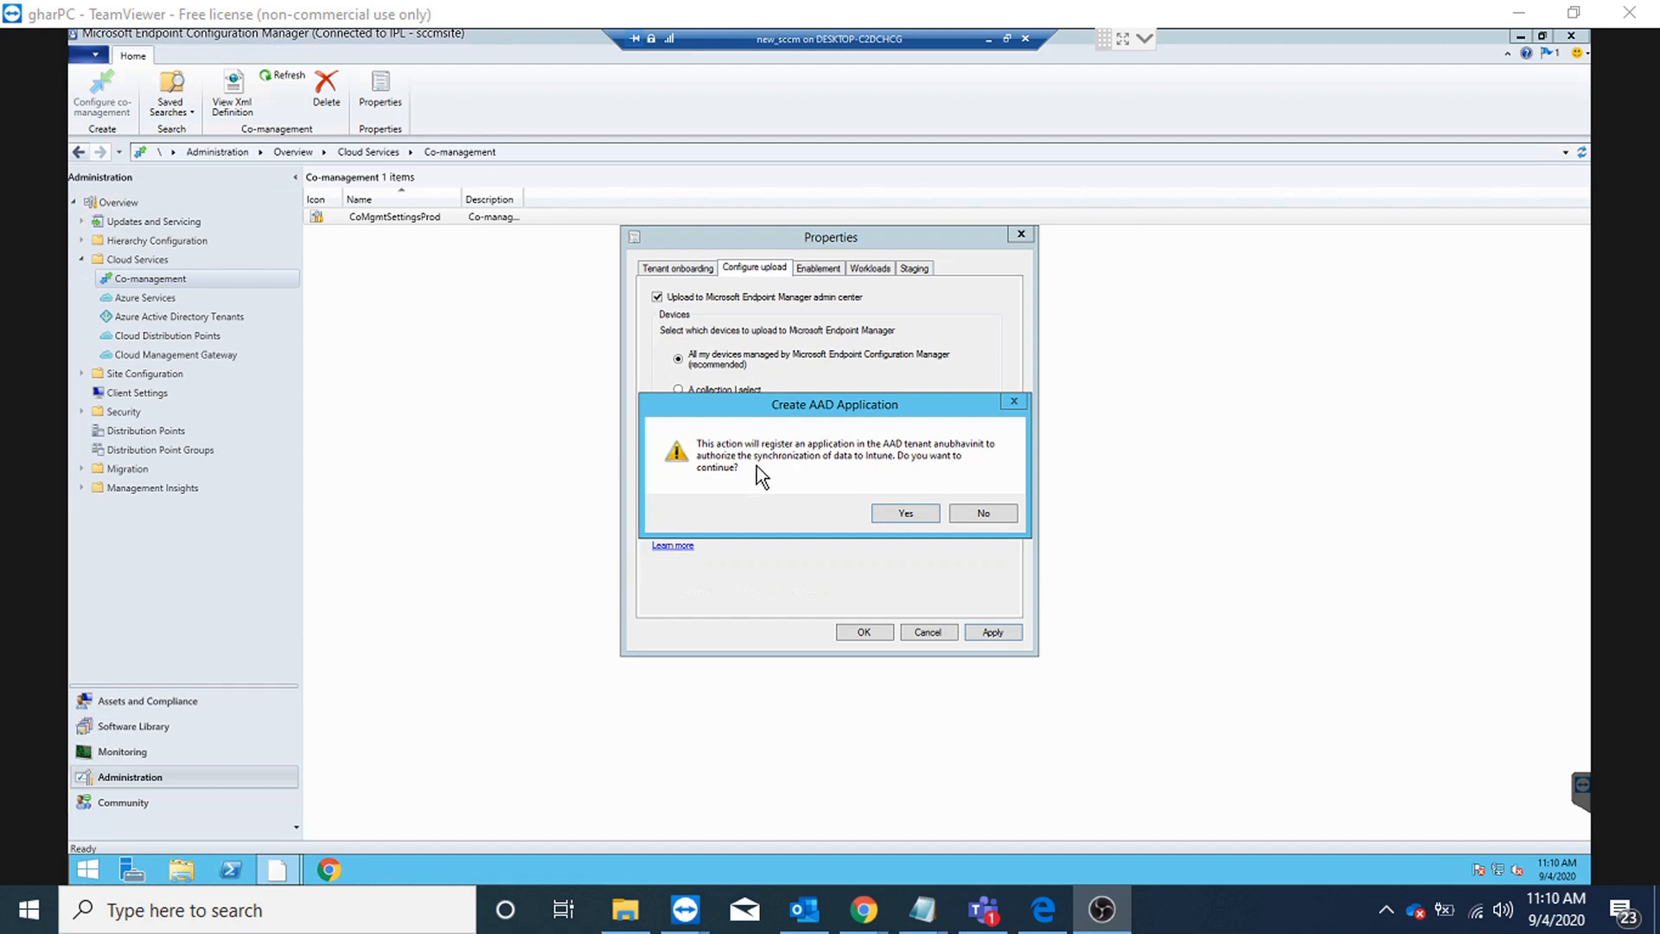
pyautogui.moveTo(913, 481)
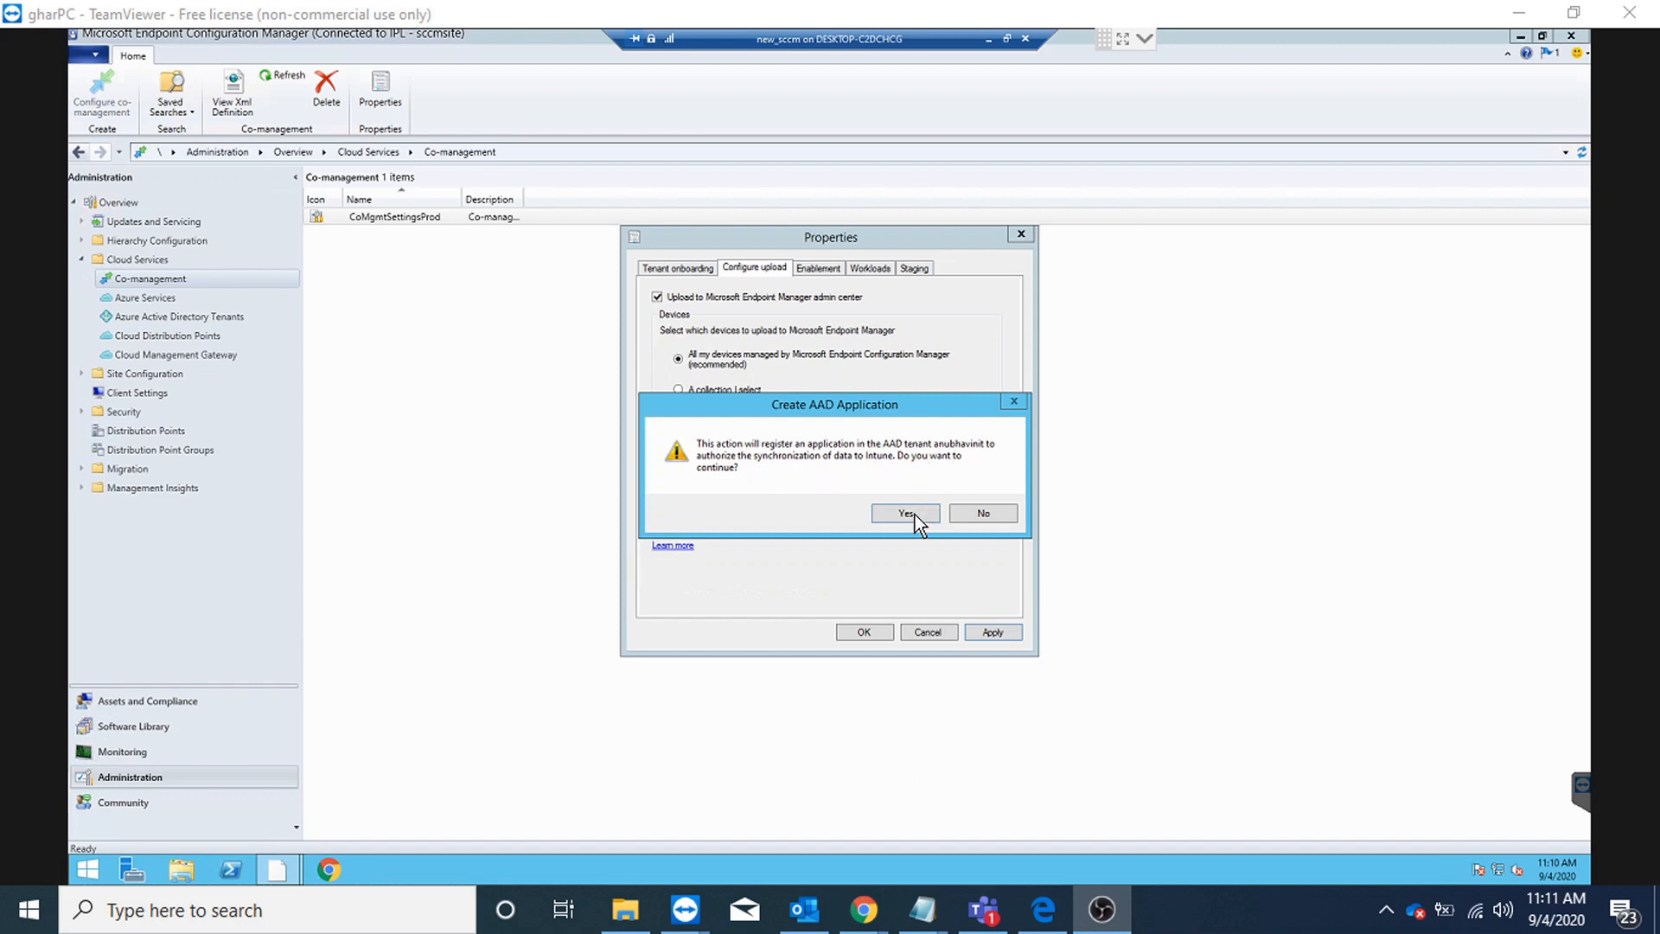
pyautogui.click(901, 514)
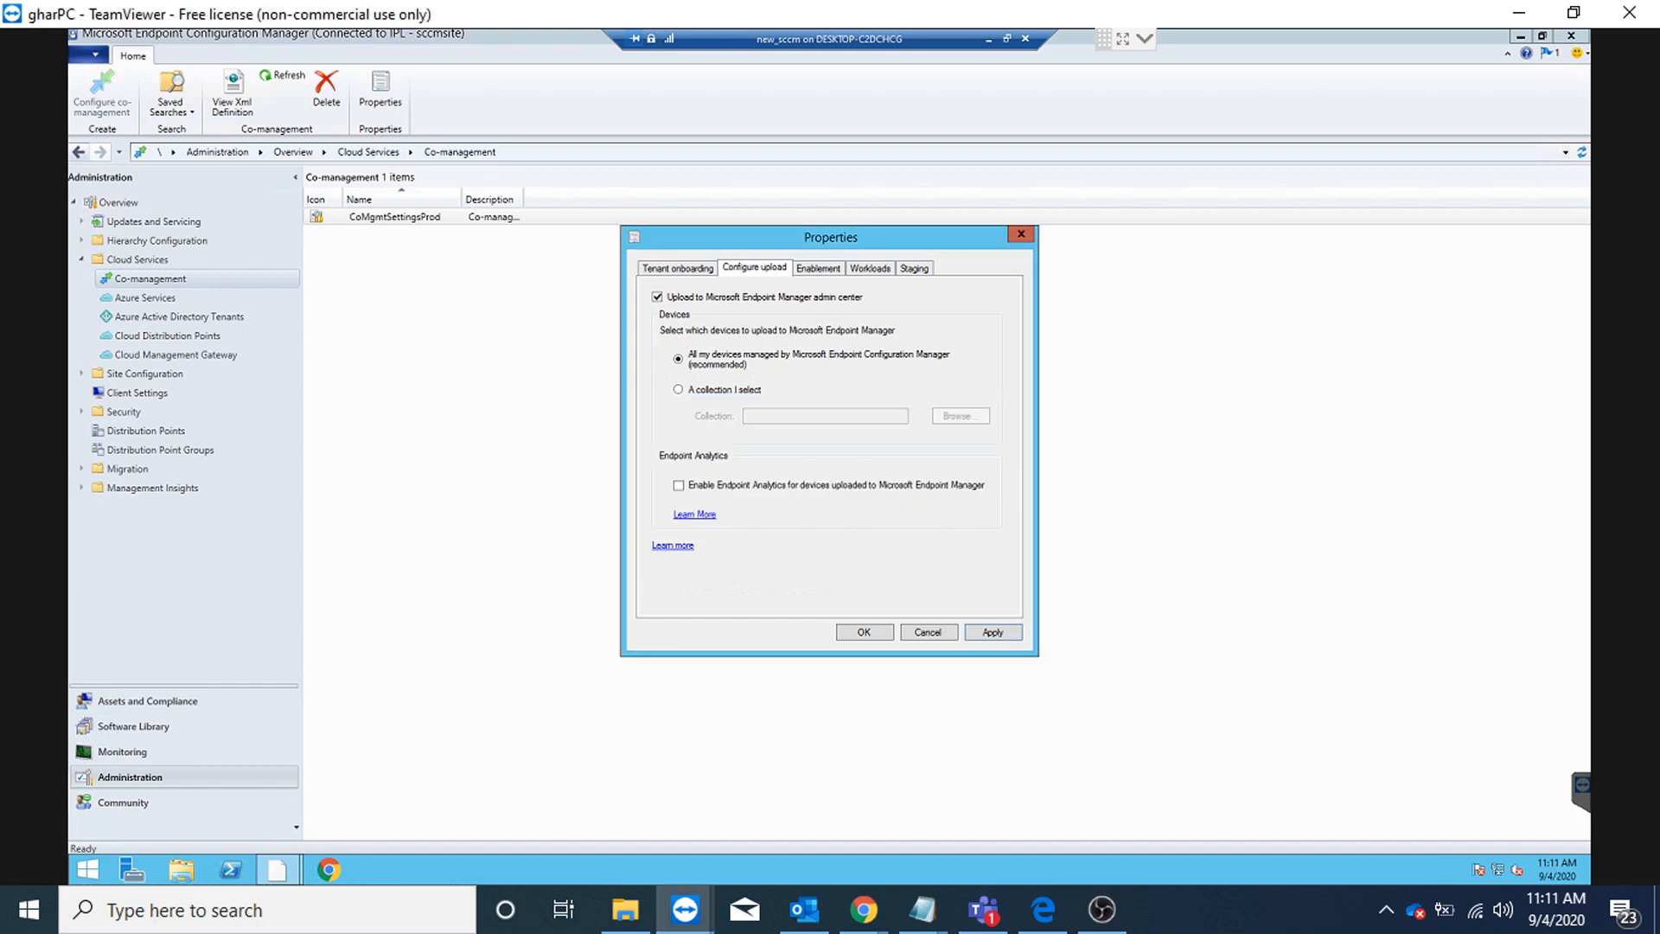
pyautogui.click(992, 632)
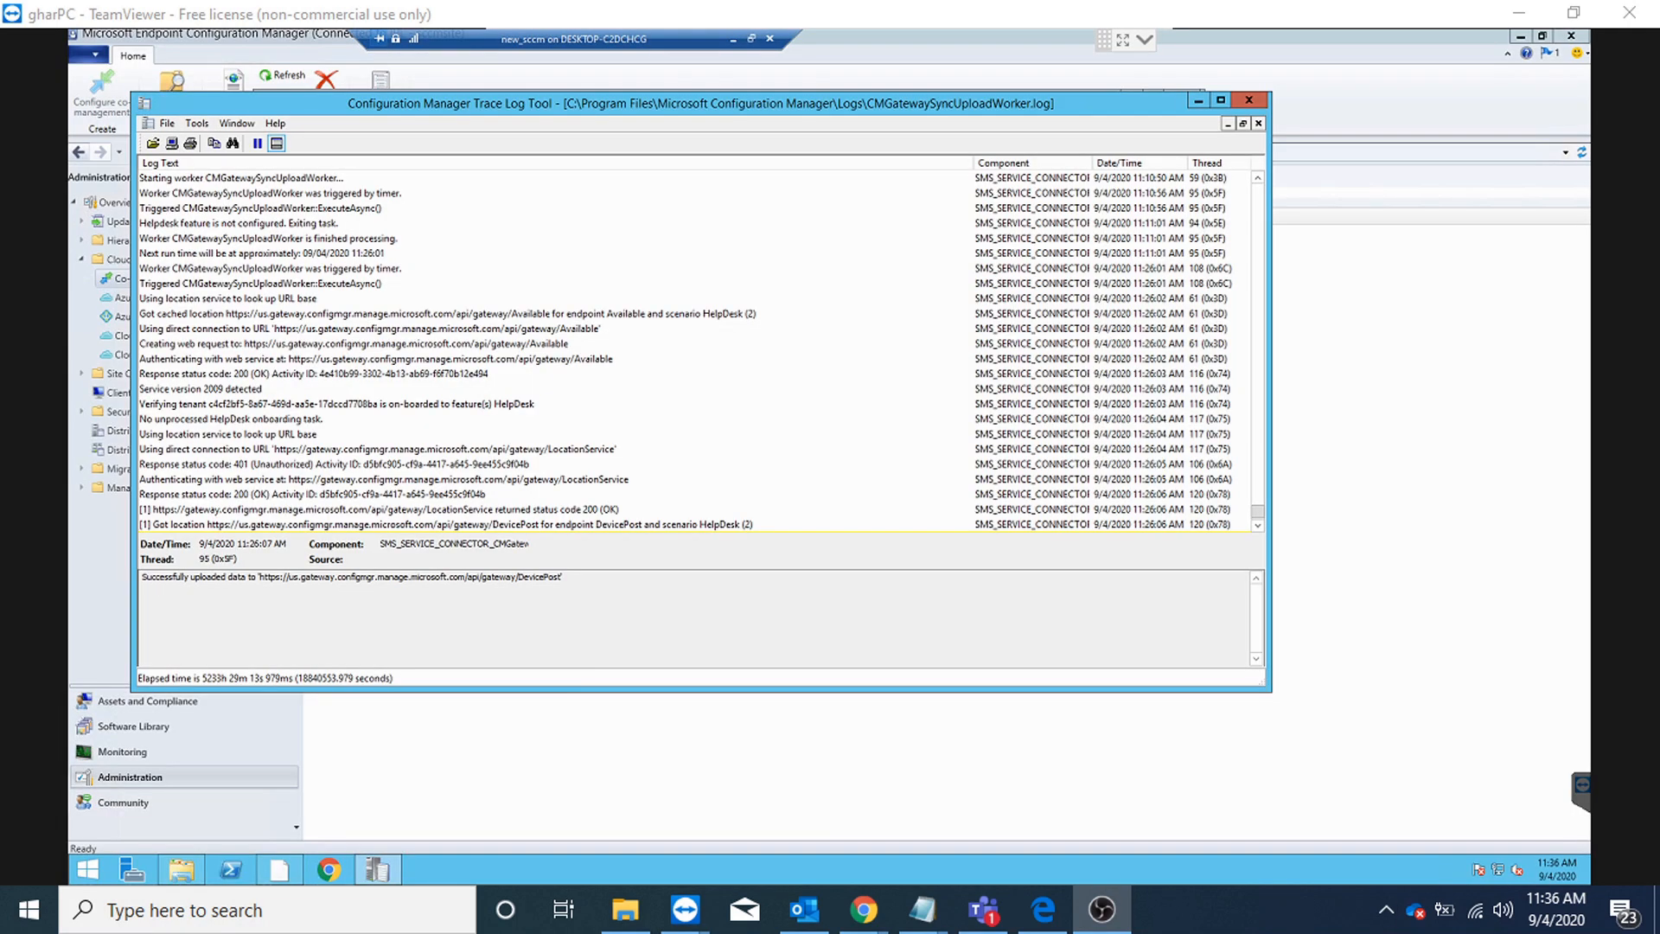
pyautogui.moveTo(857, 370)
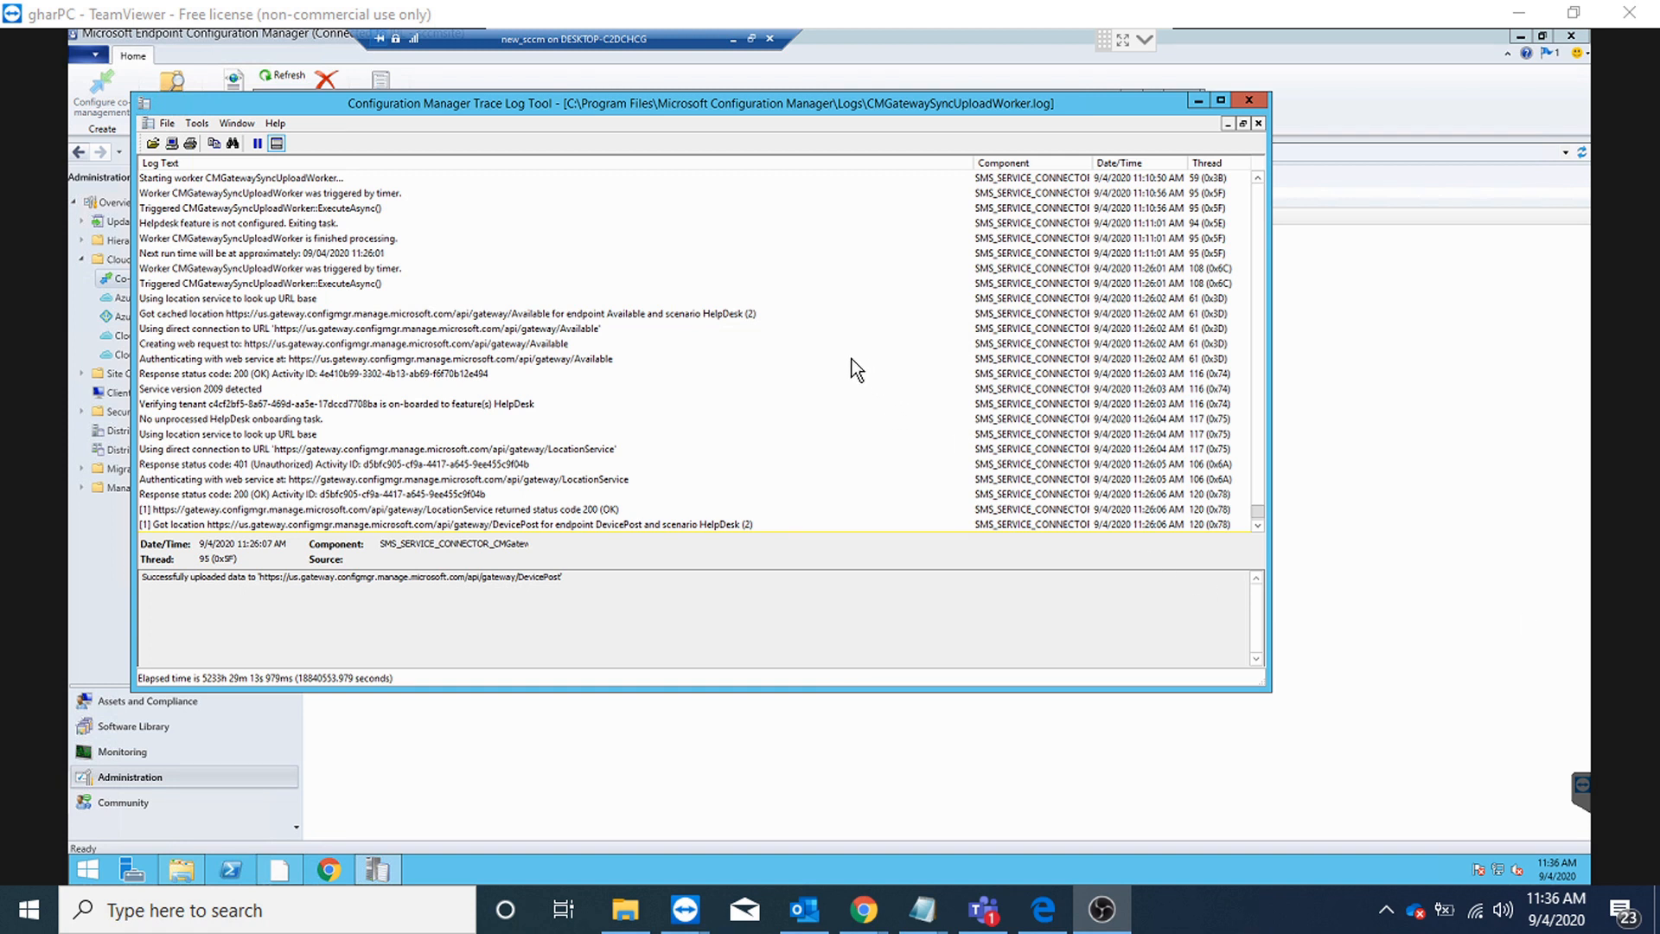
pyautogui.moveTo(662, 363)
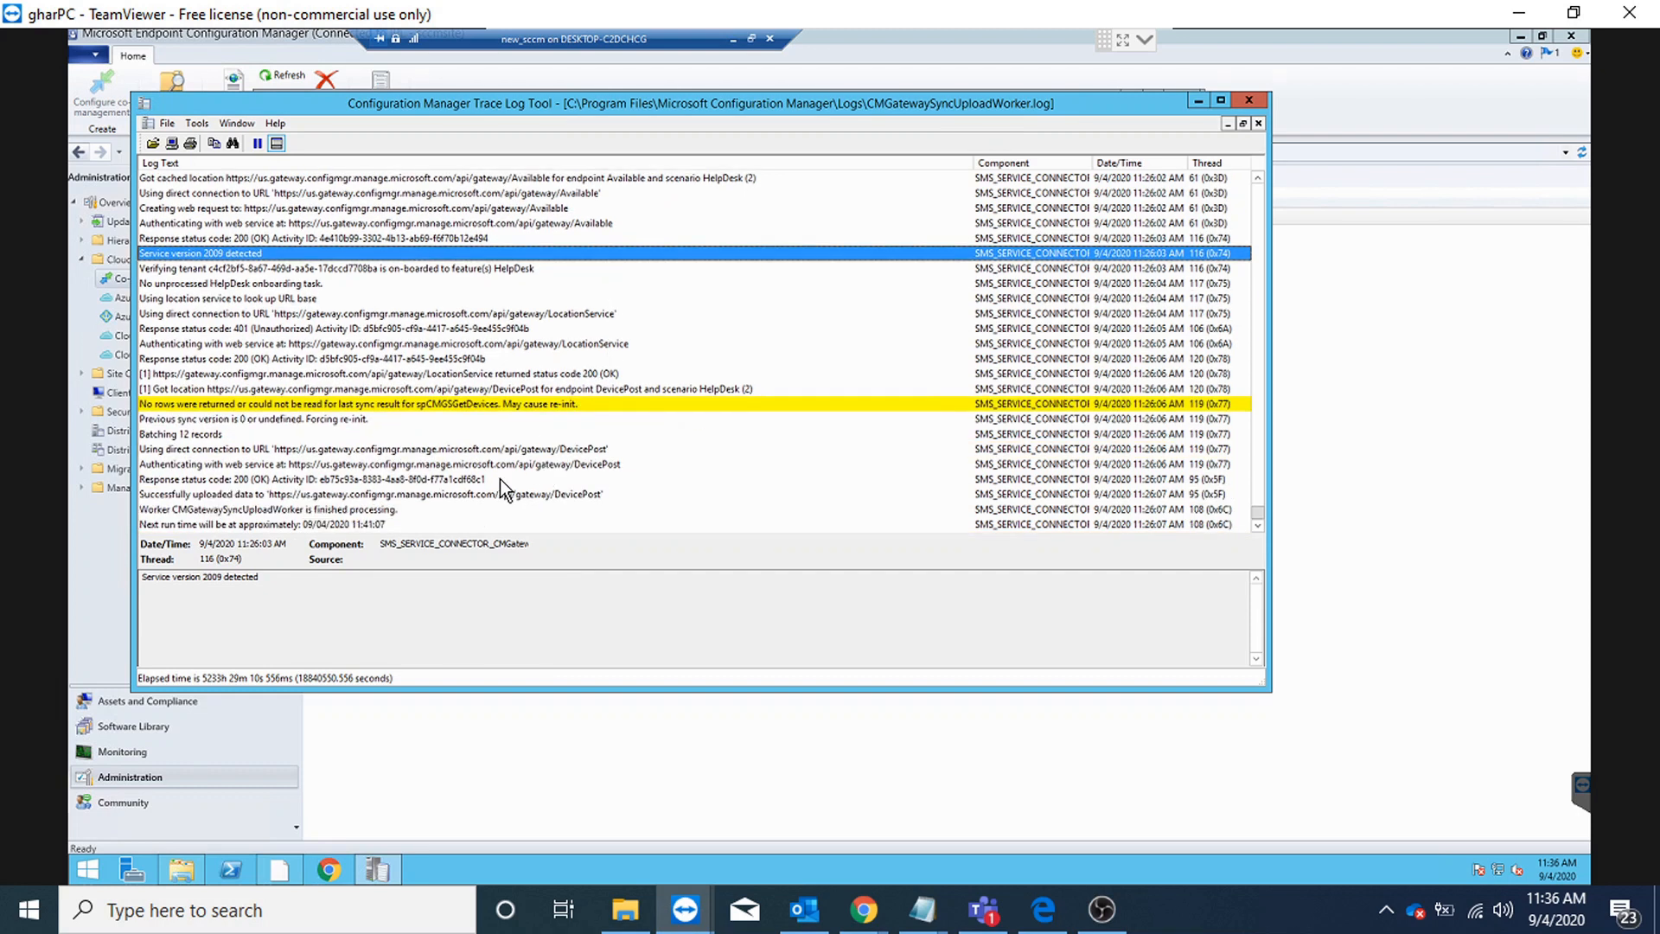
# Inspect the successful upload entries in CMGatewaySyncUploadWorker.log
pyautogui.click(371, 494)
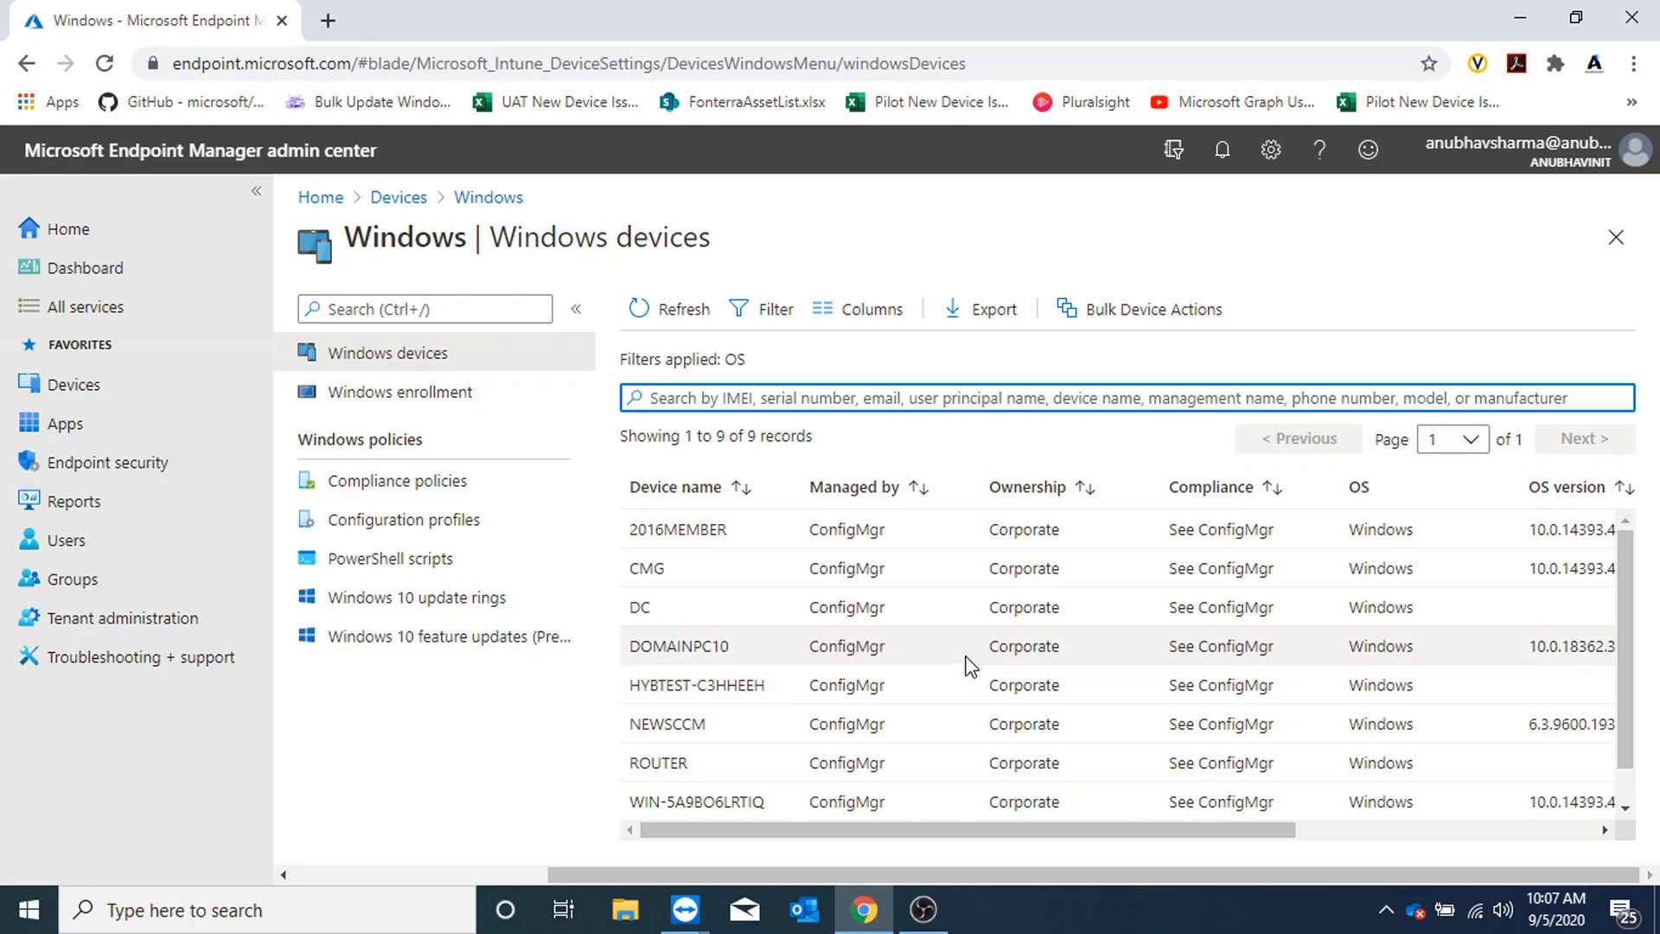
# Open the DC device under Devices > Windows and trigger Sync machine policy
pyautogui.scroll(-3)
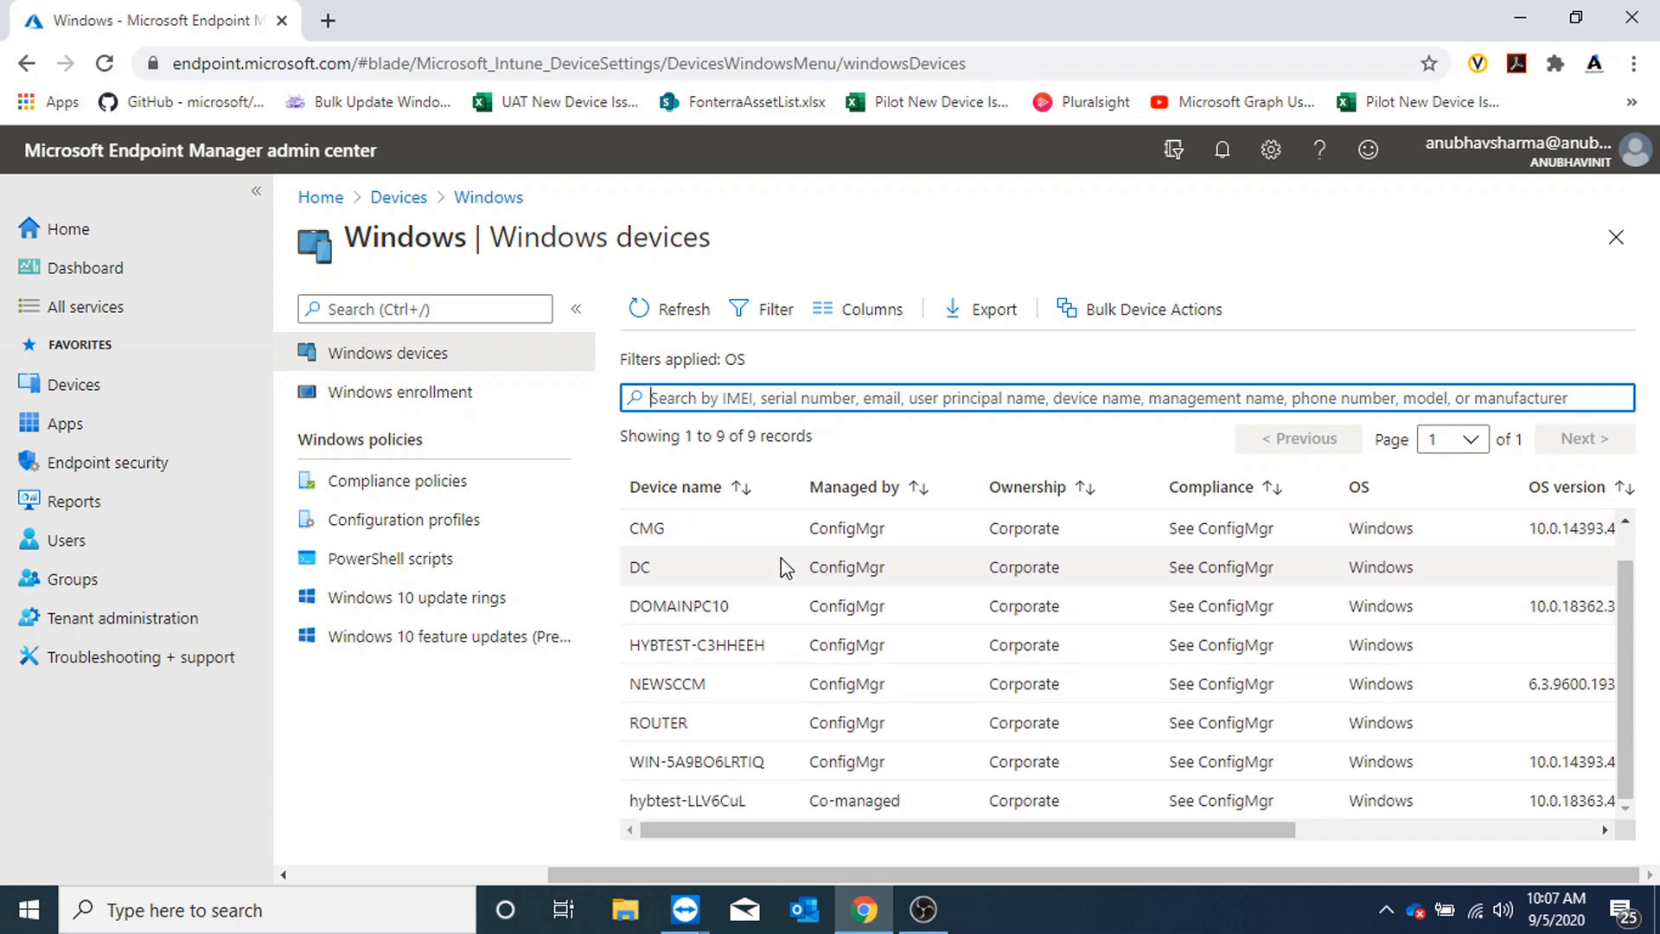
pyautogui.click(639, 566)
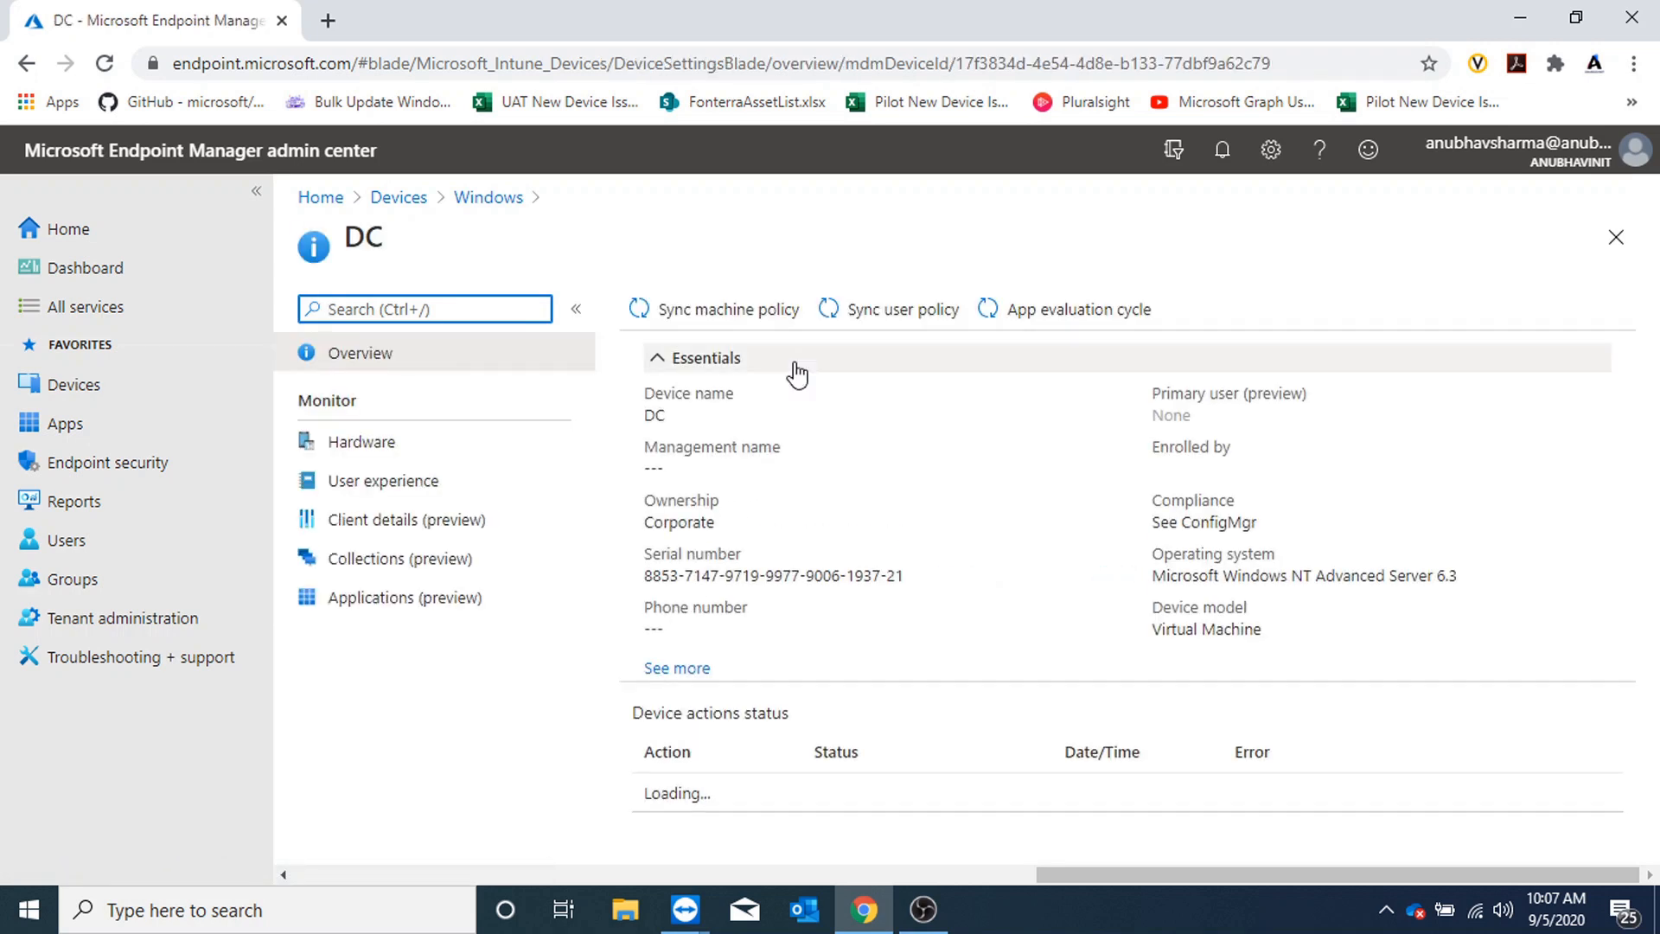
pyautogui.click(713, 308)
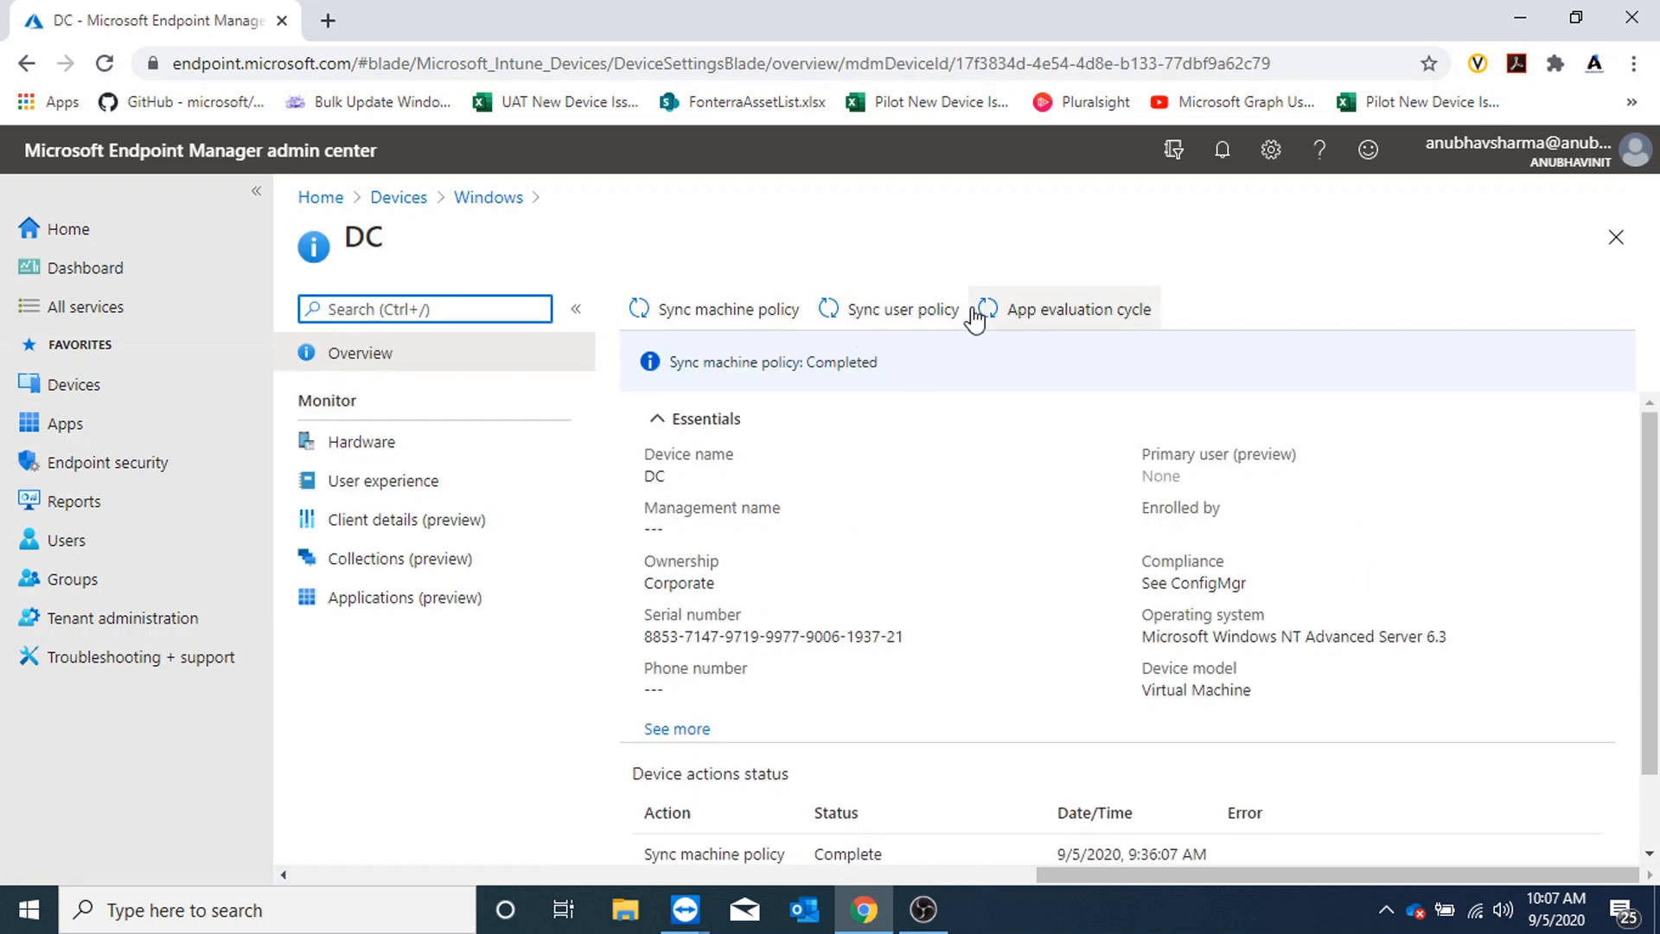
pyautogui.moveTo(728, 307)
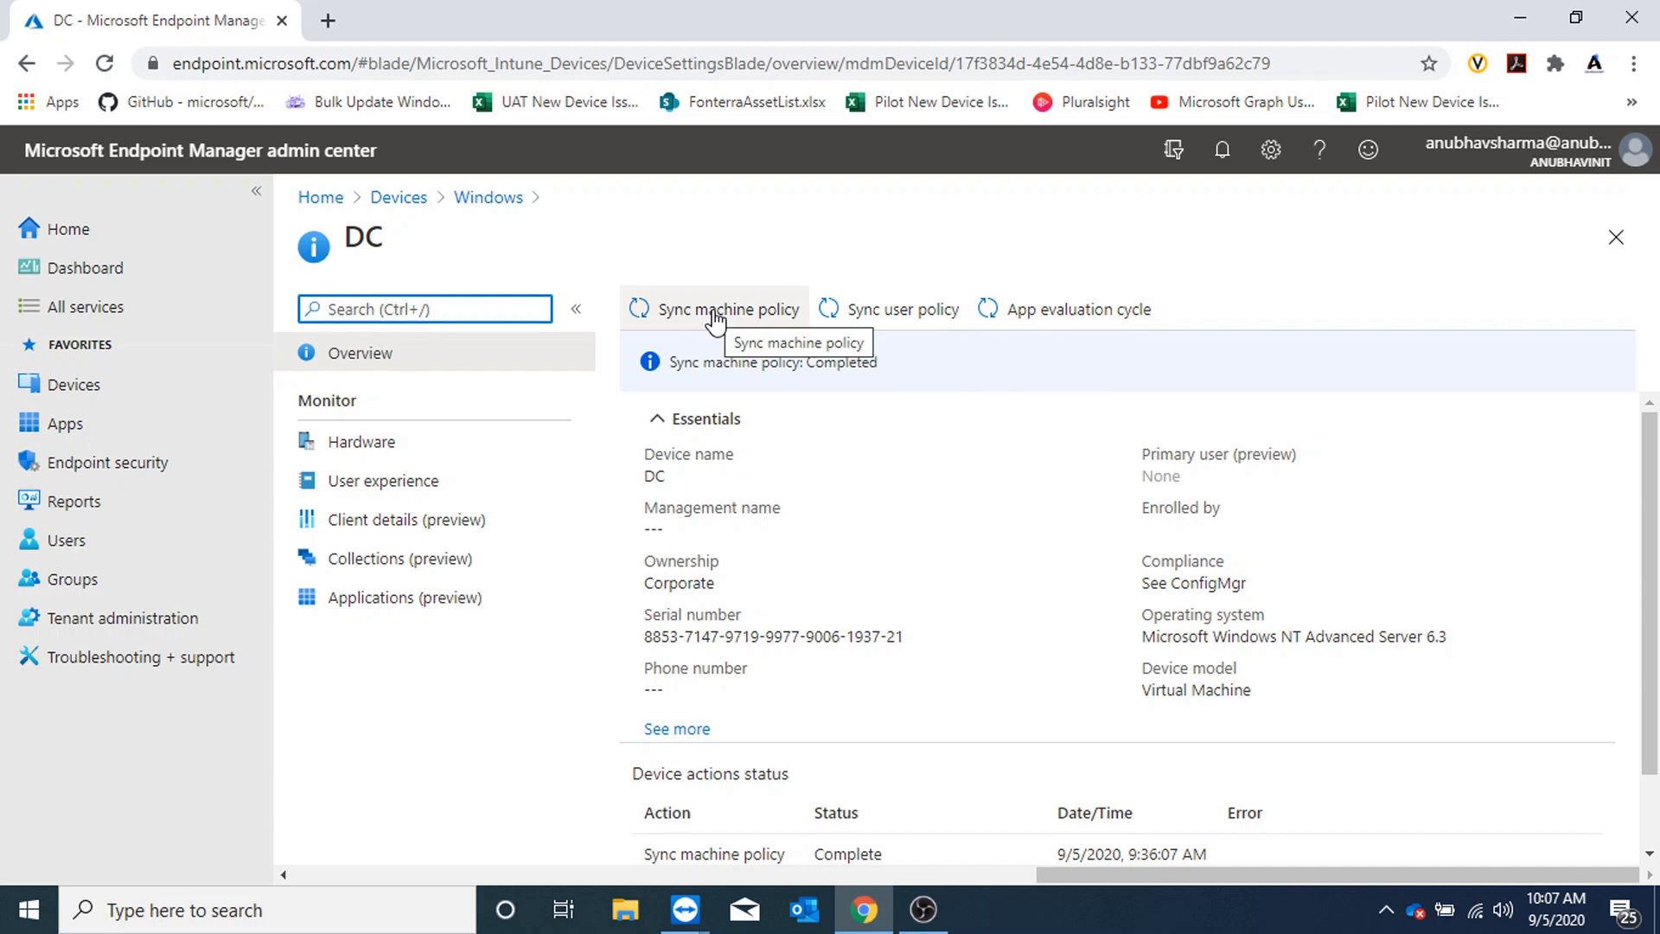
pyautogui.click(728, 308)
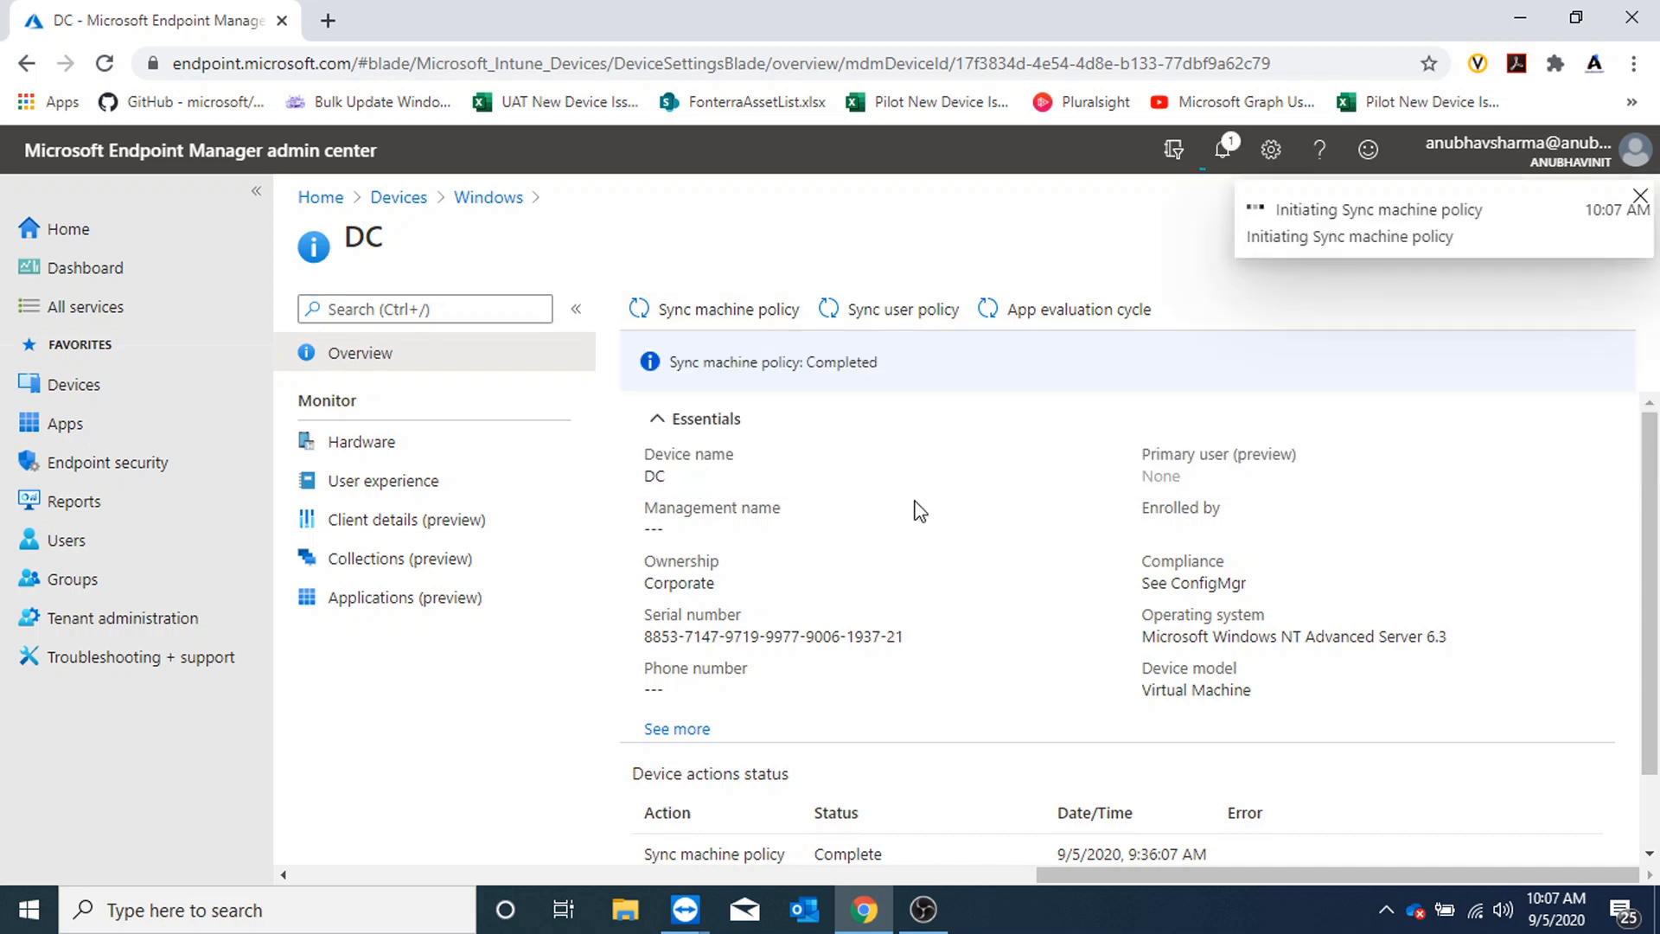
pyautogui.click(716, 307)
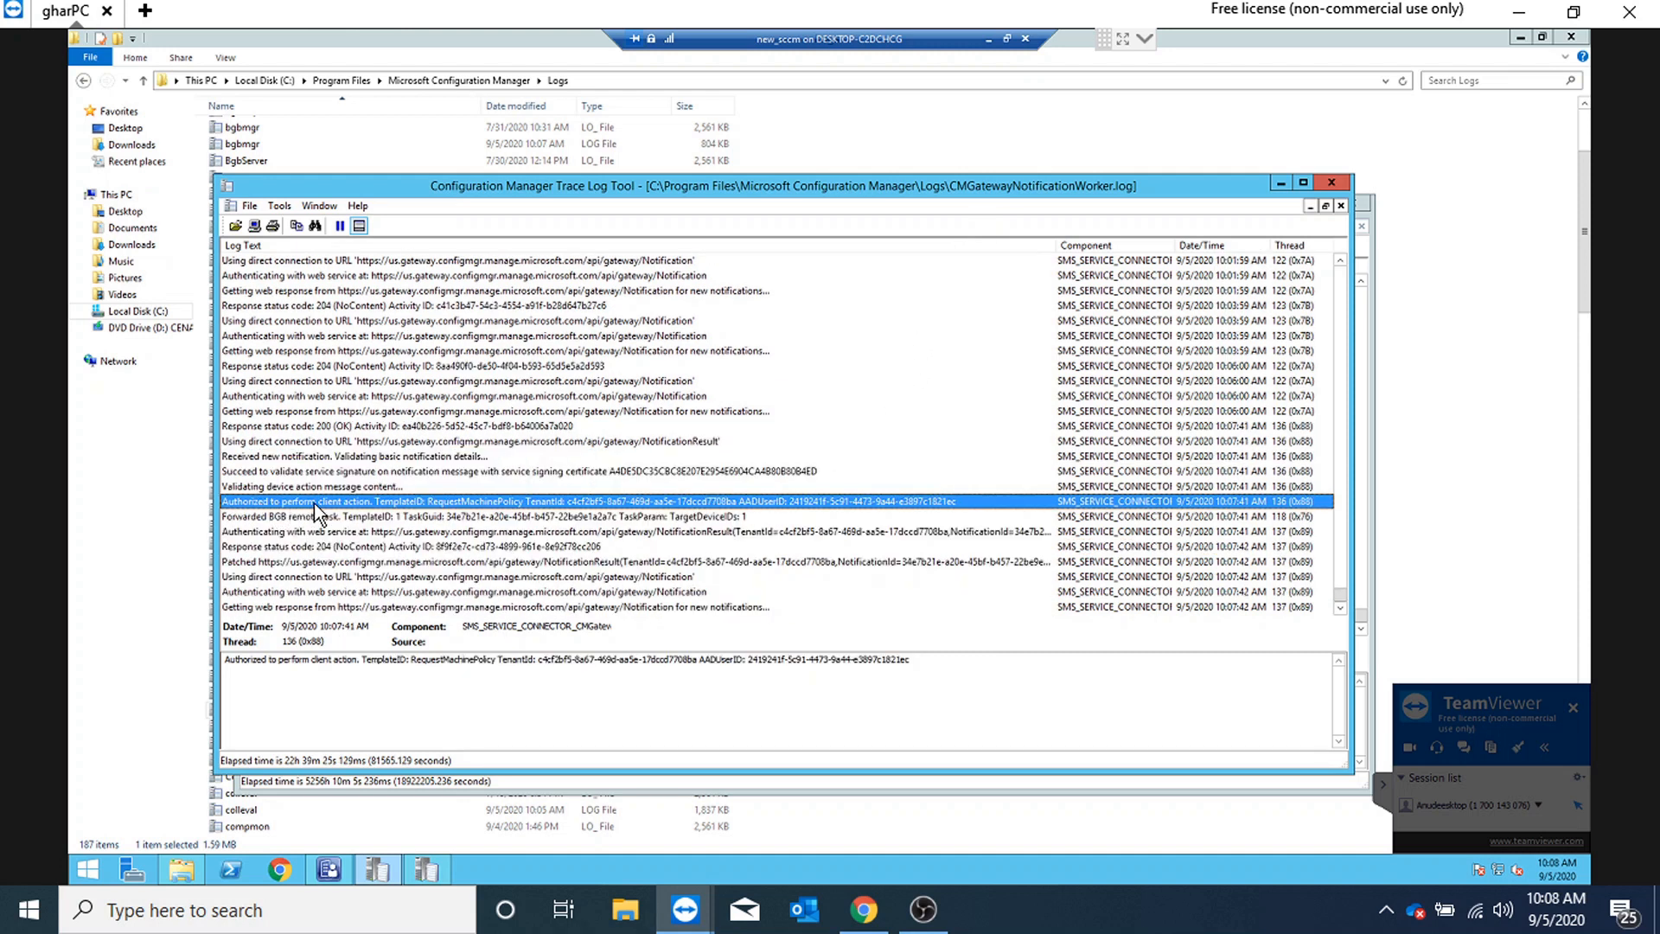
pyautogui.moveTo(508, 514)
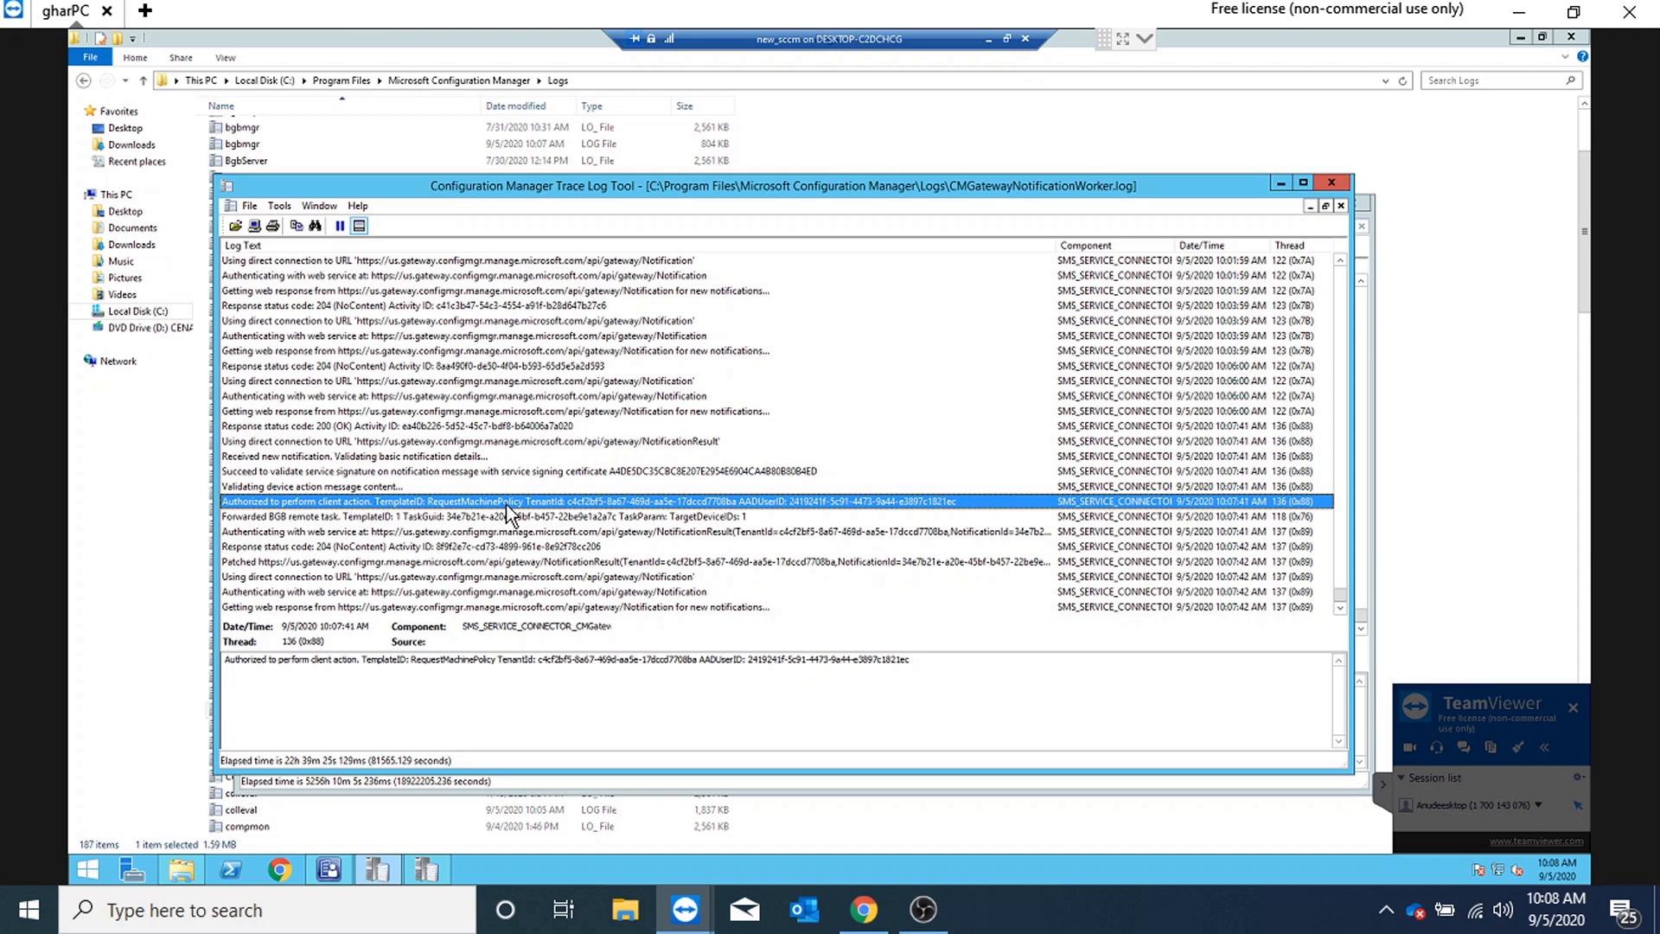
# View the authorized RequestMachinePolicy entry in CMGatewayNotificationWorker.log
pyautogui.click(416, 561)
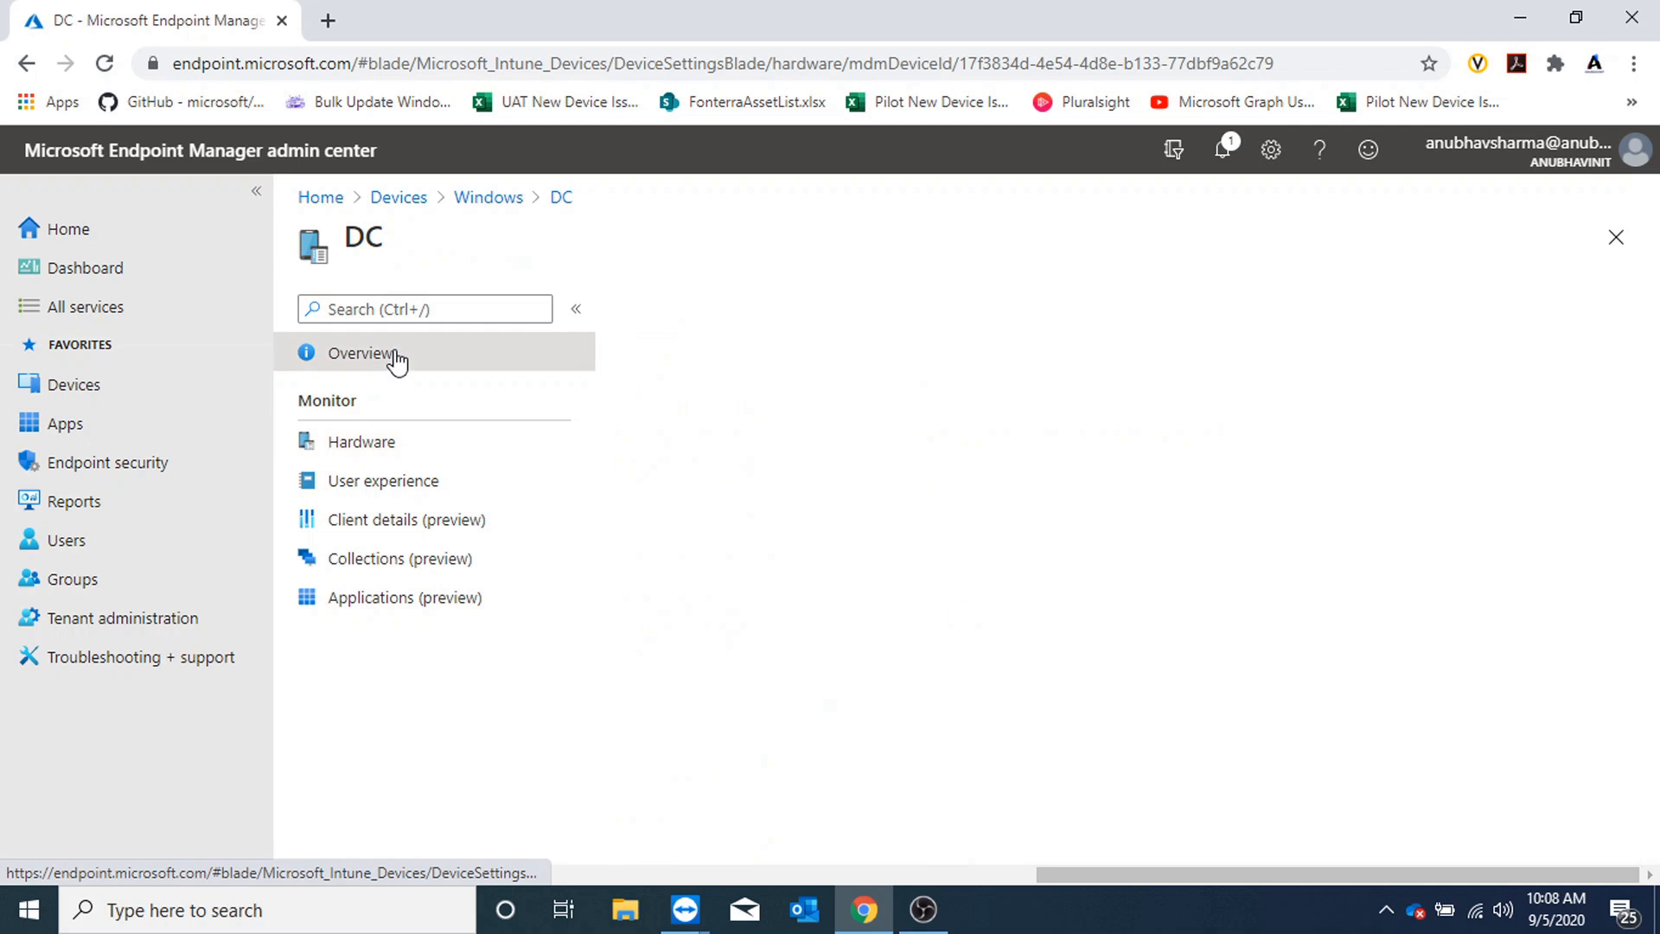
# Confirm on DC's Overview that Sync machine policy shows Complete at 10:07:40 AM
pyautogui.click(359, 352)
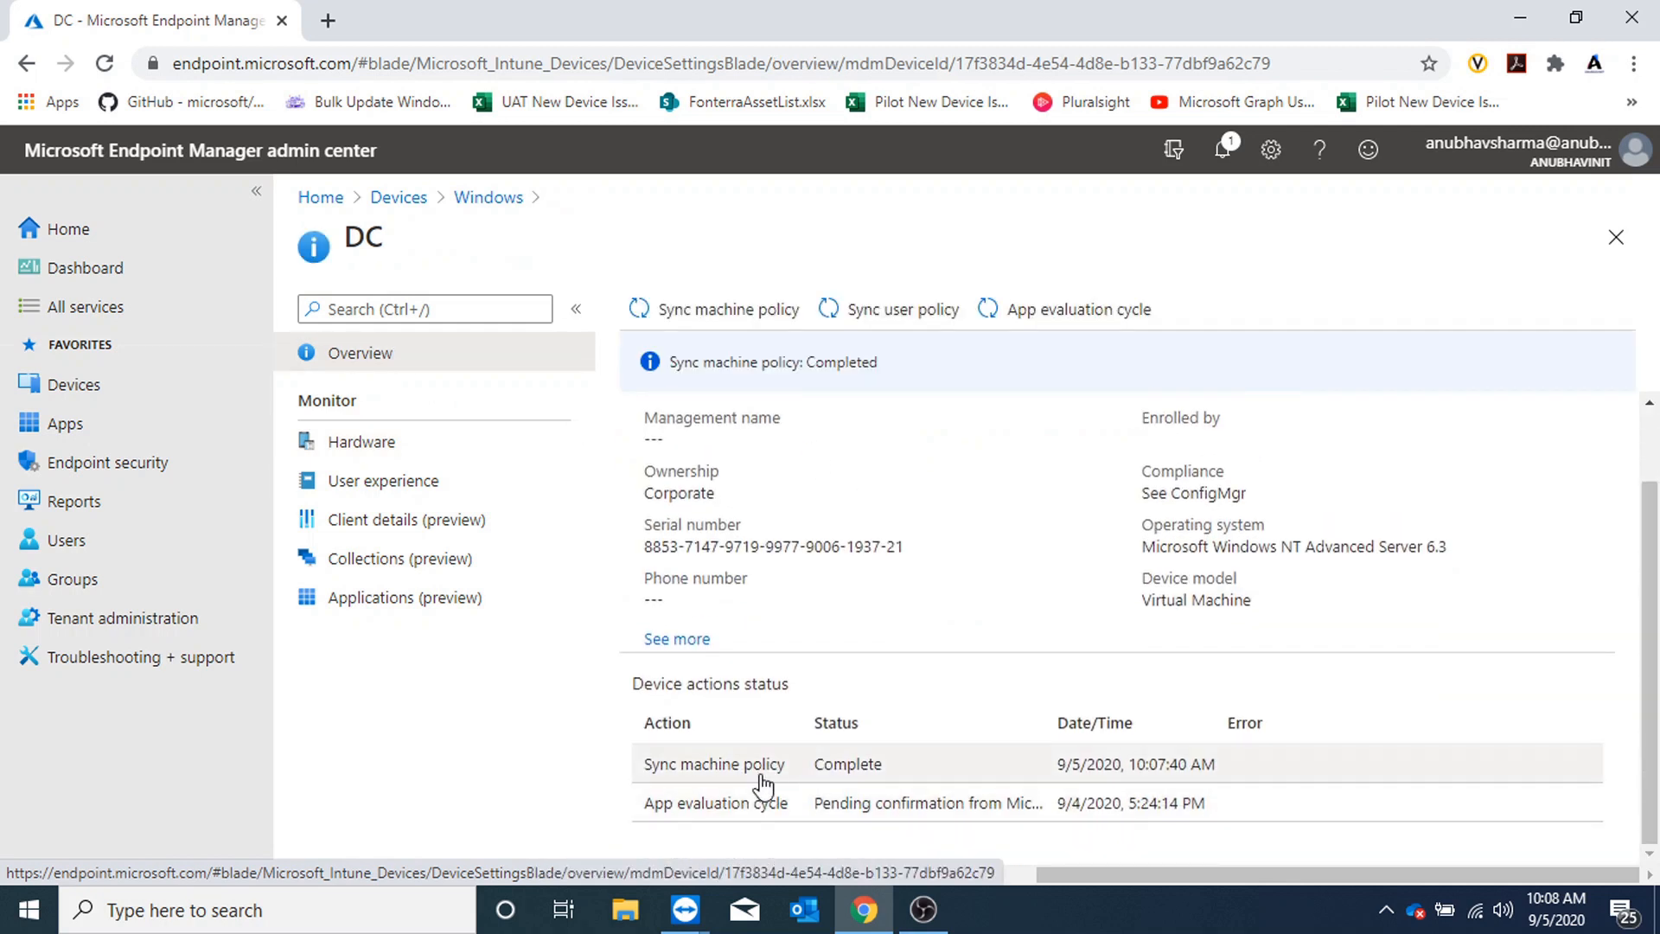
pyautogui.moveTo(911, 768)
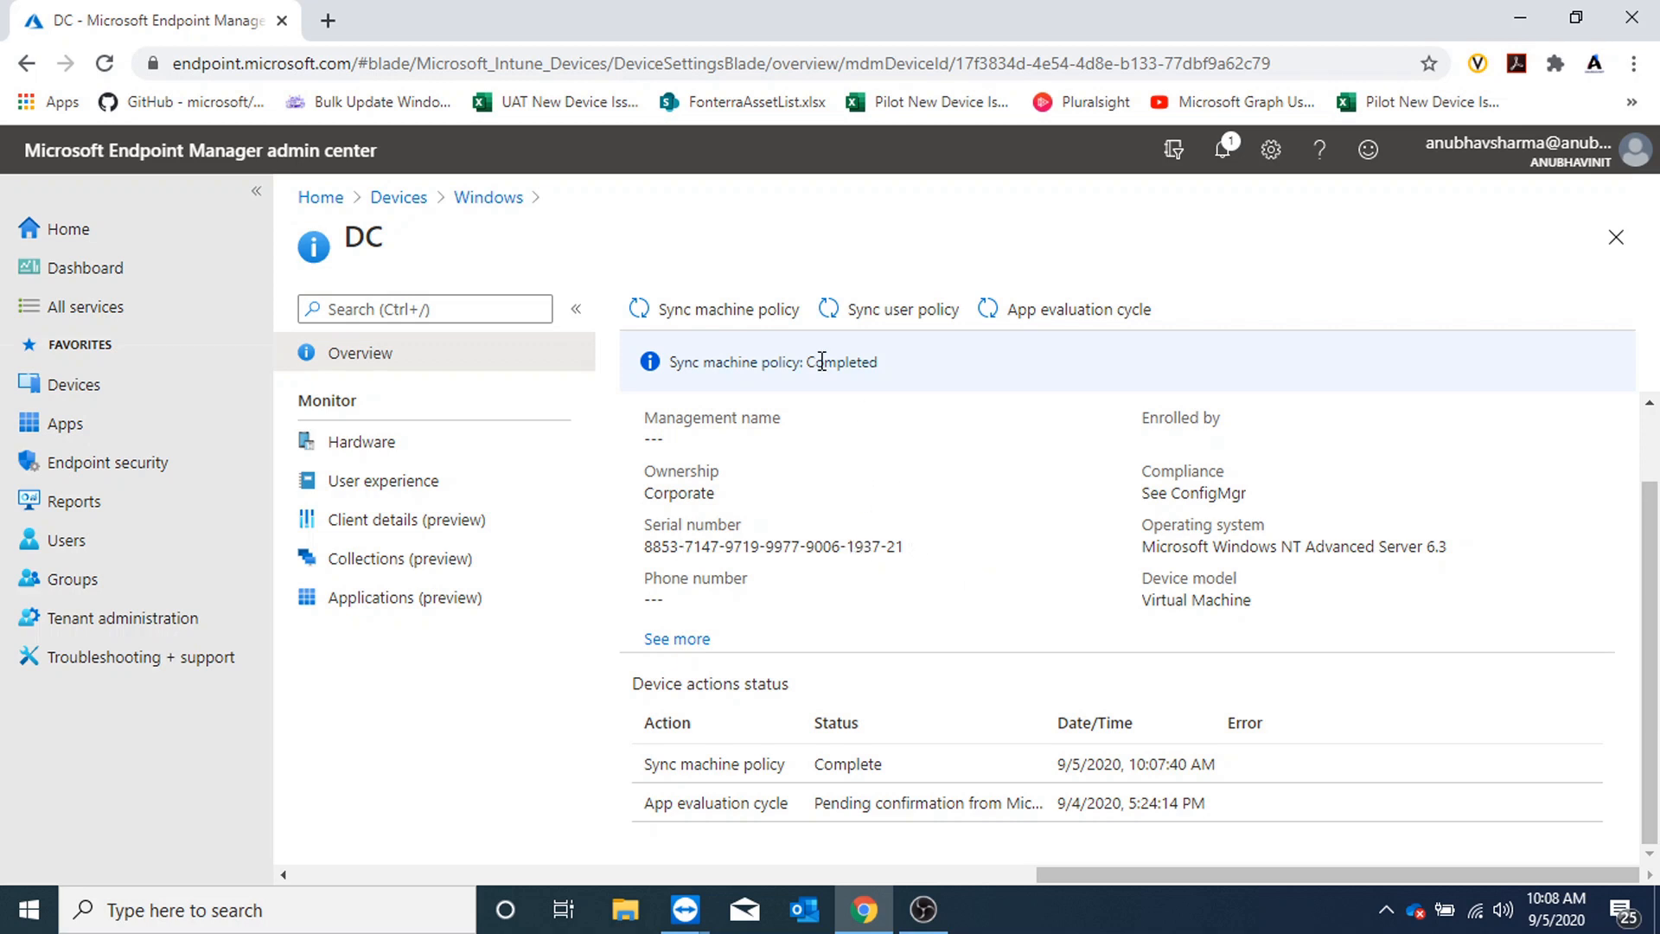
pyautogui.moveTo(943, 373)
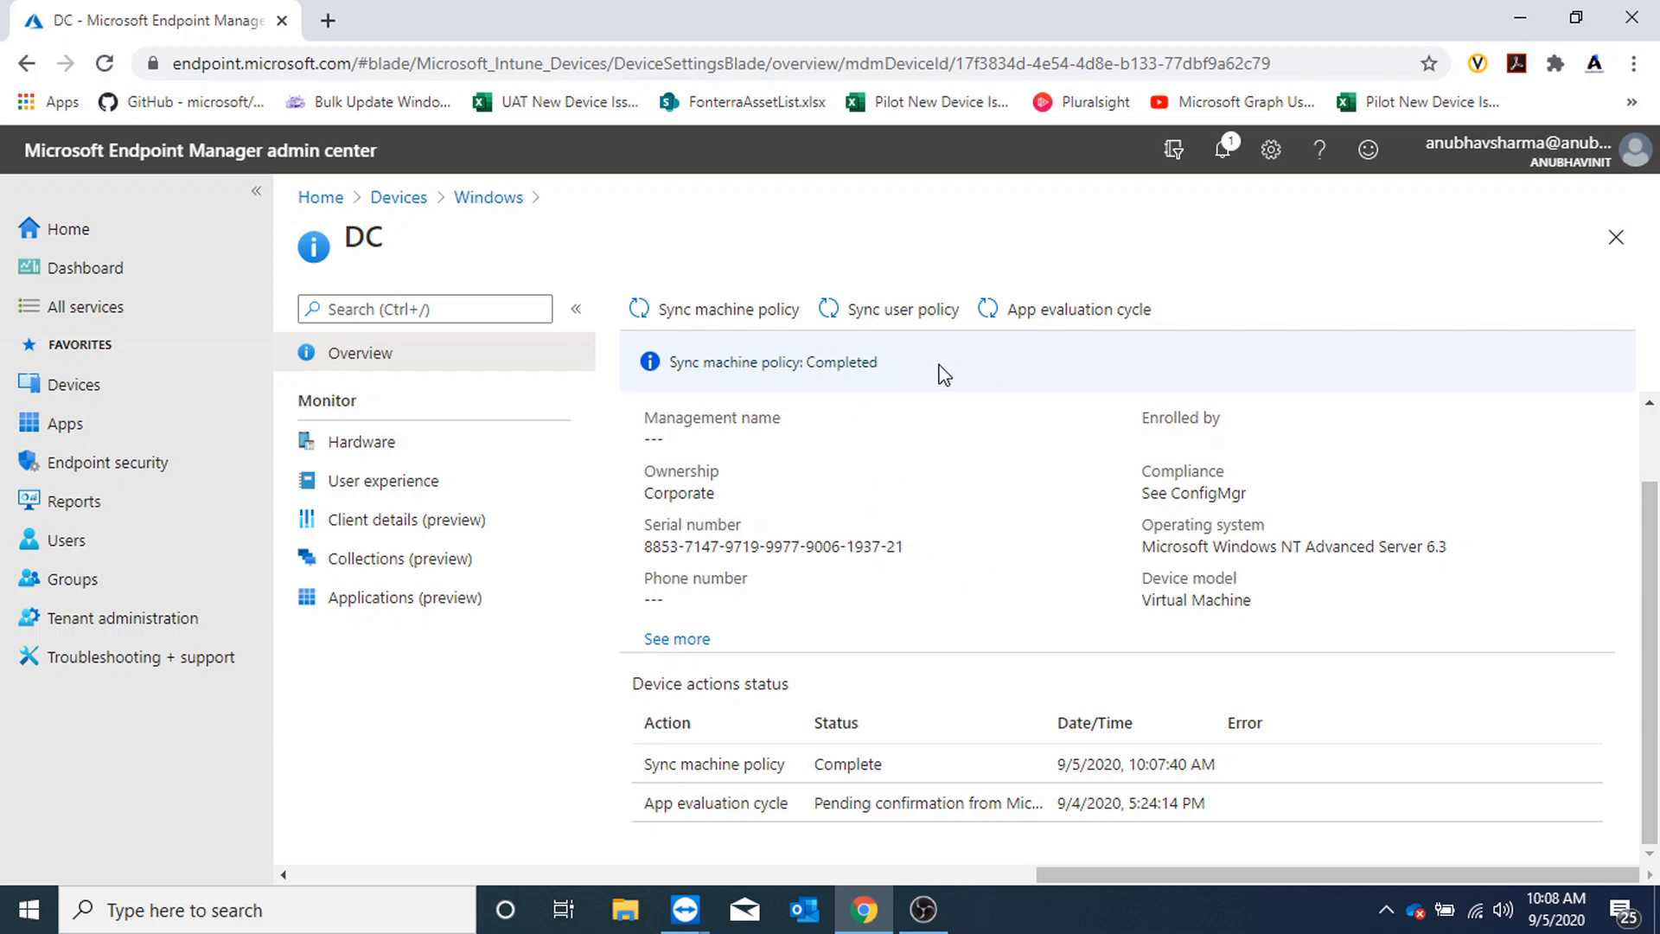
pyautogui.moveTo(656, 494)
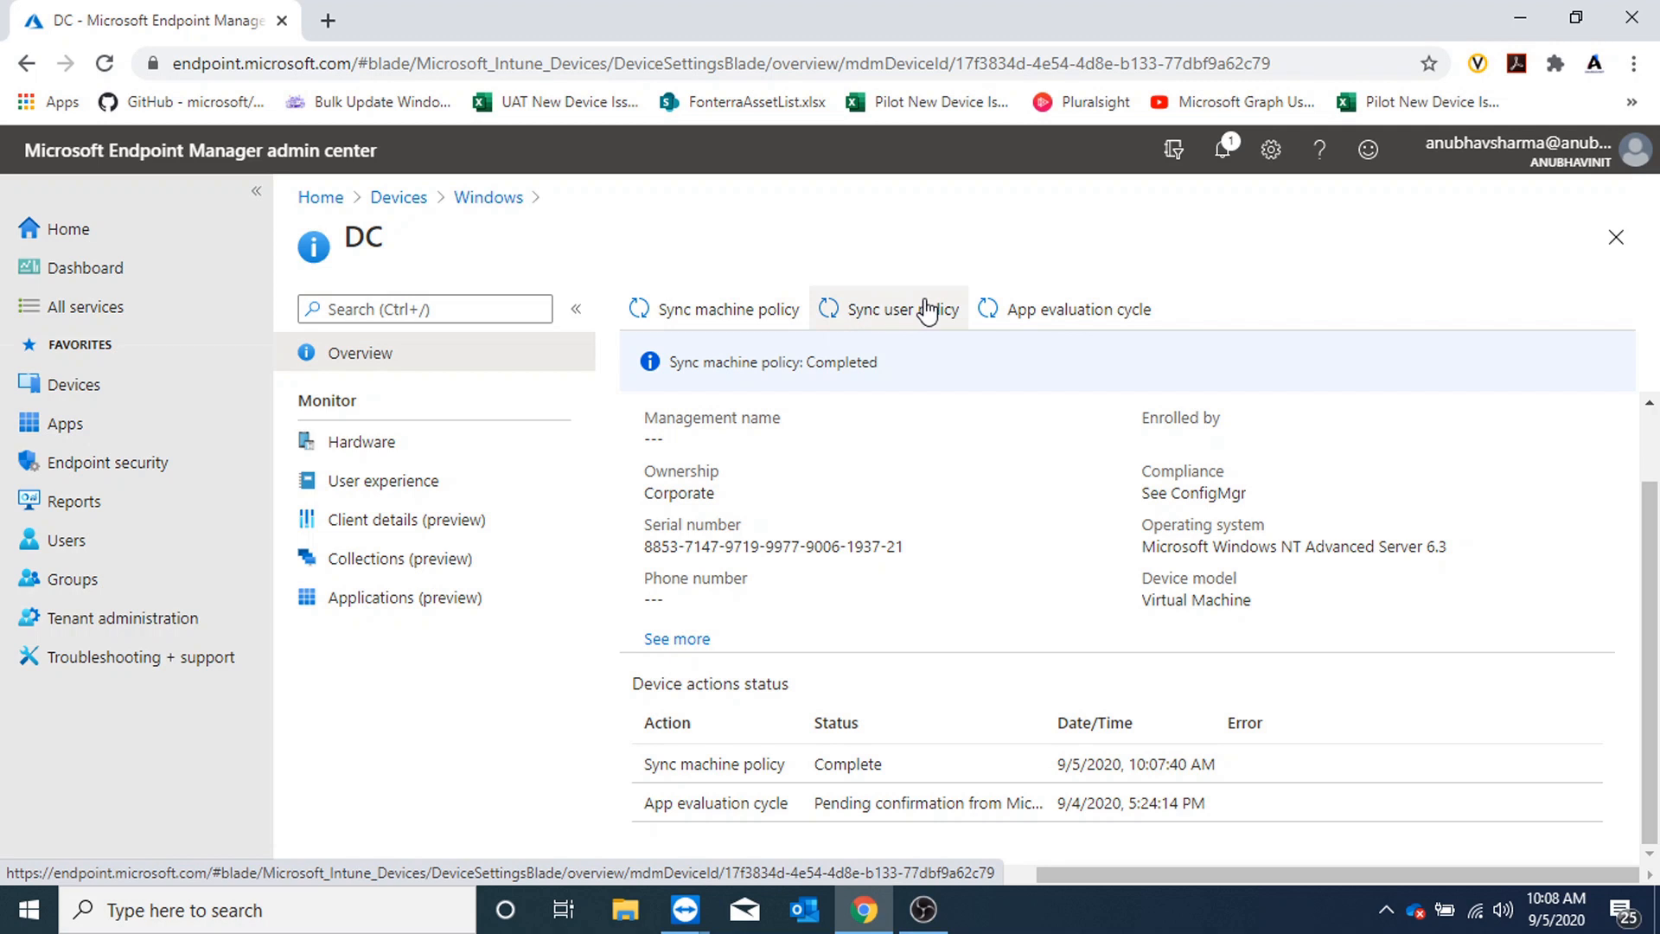
pyautogui.moveTo(1649, 300)
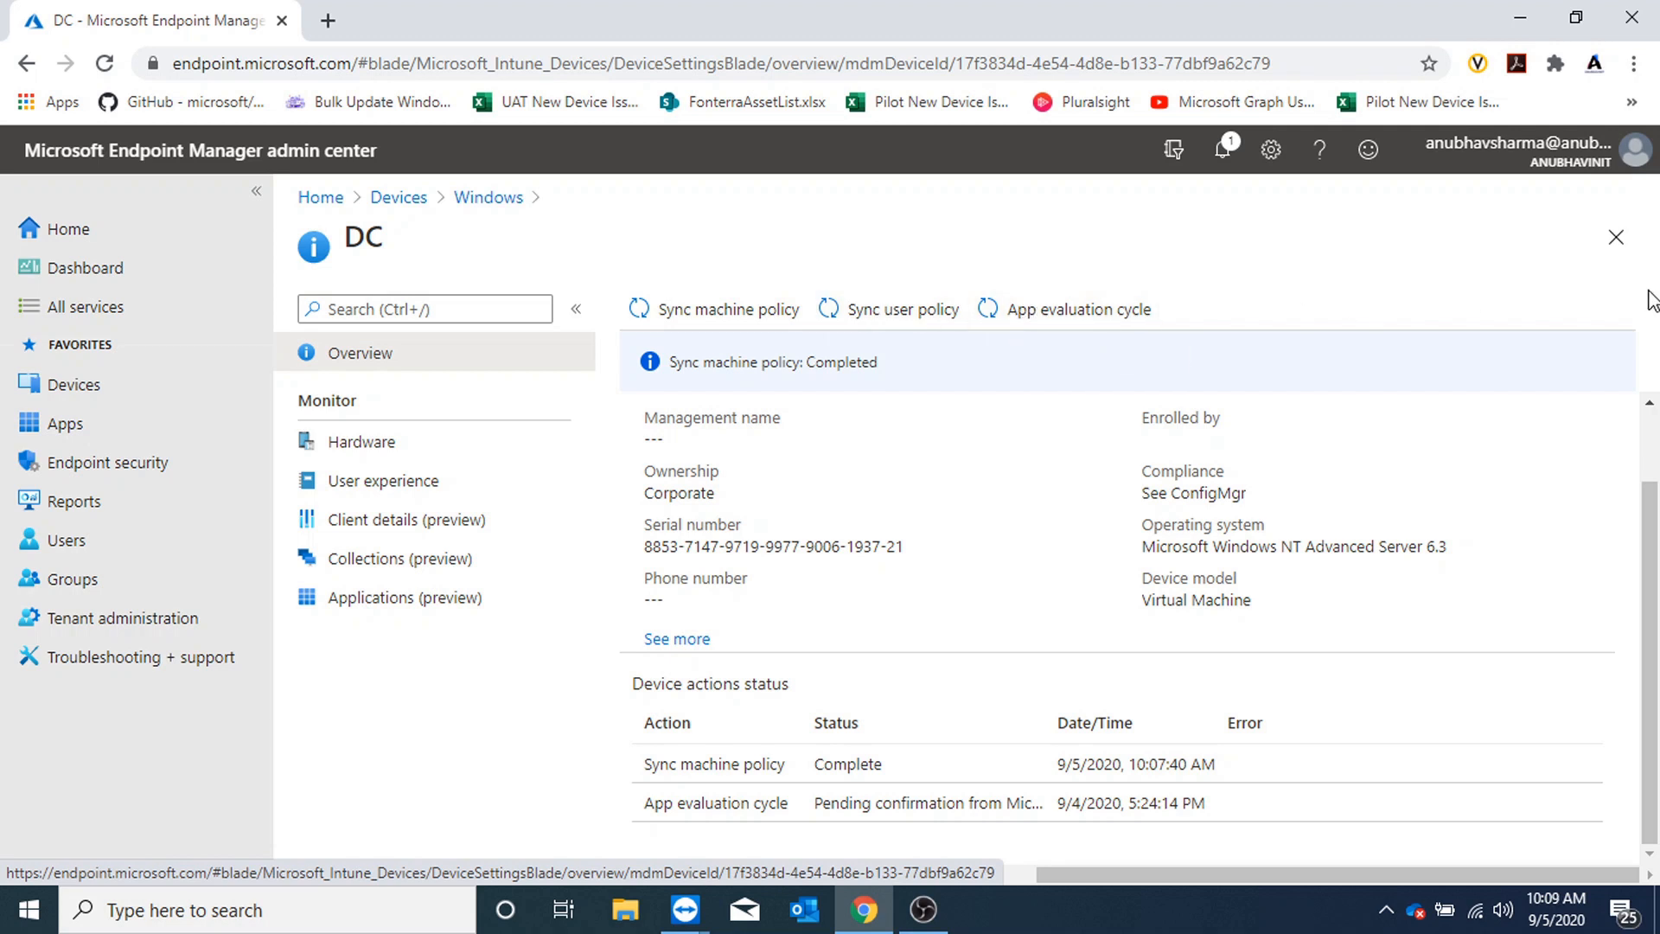
pyautogui.moveTo(728, 310)
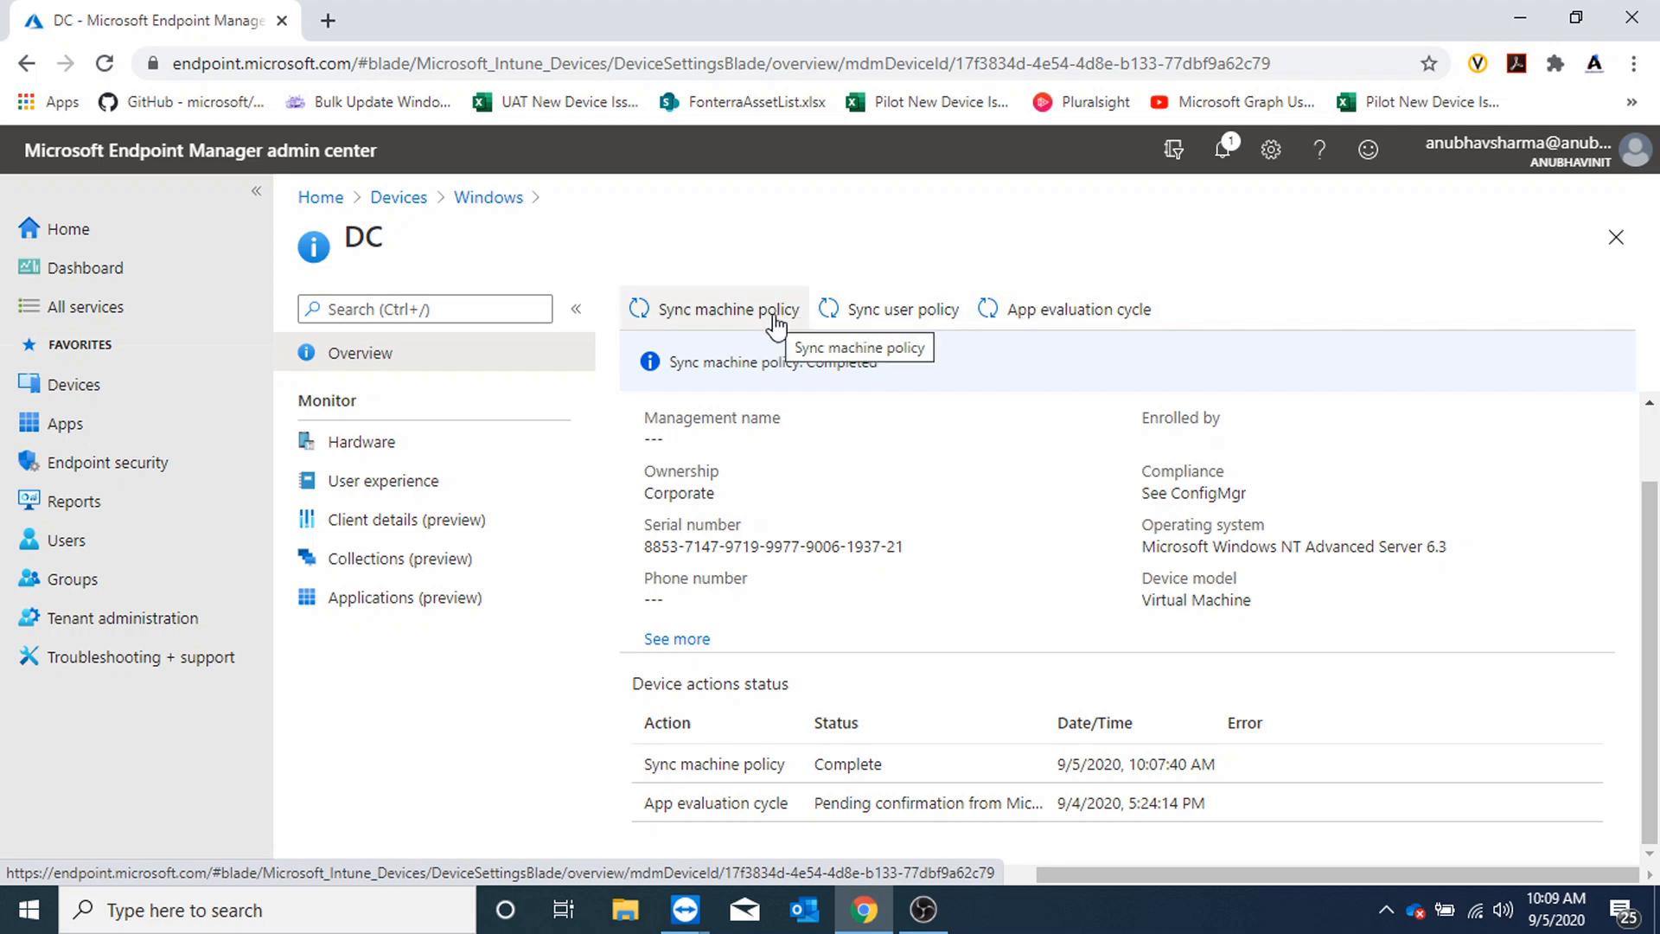
pyautogui.moveTo(971, 581)
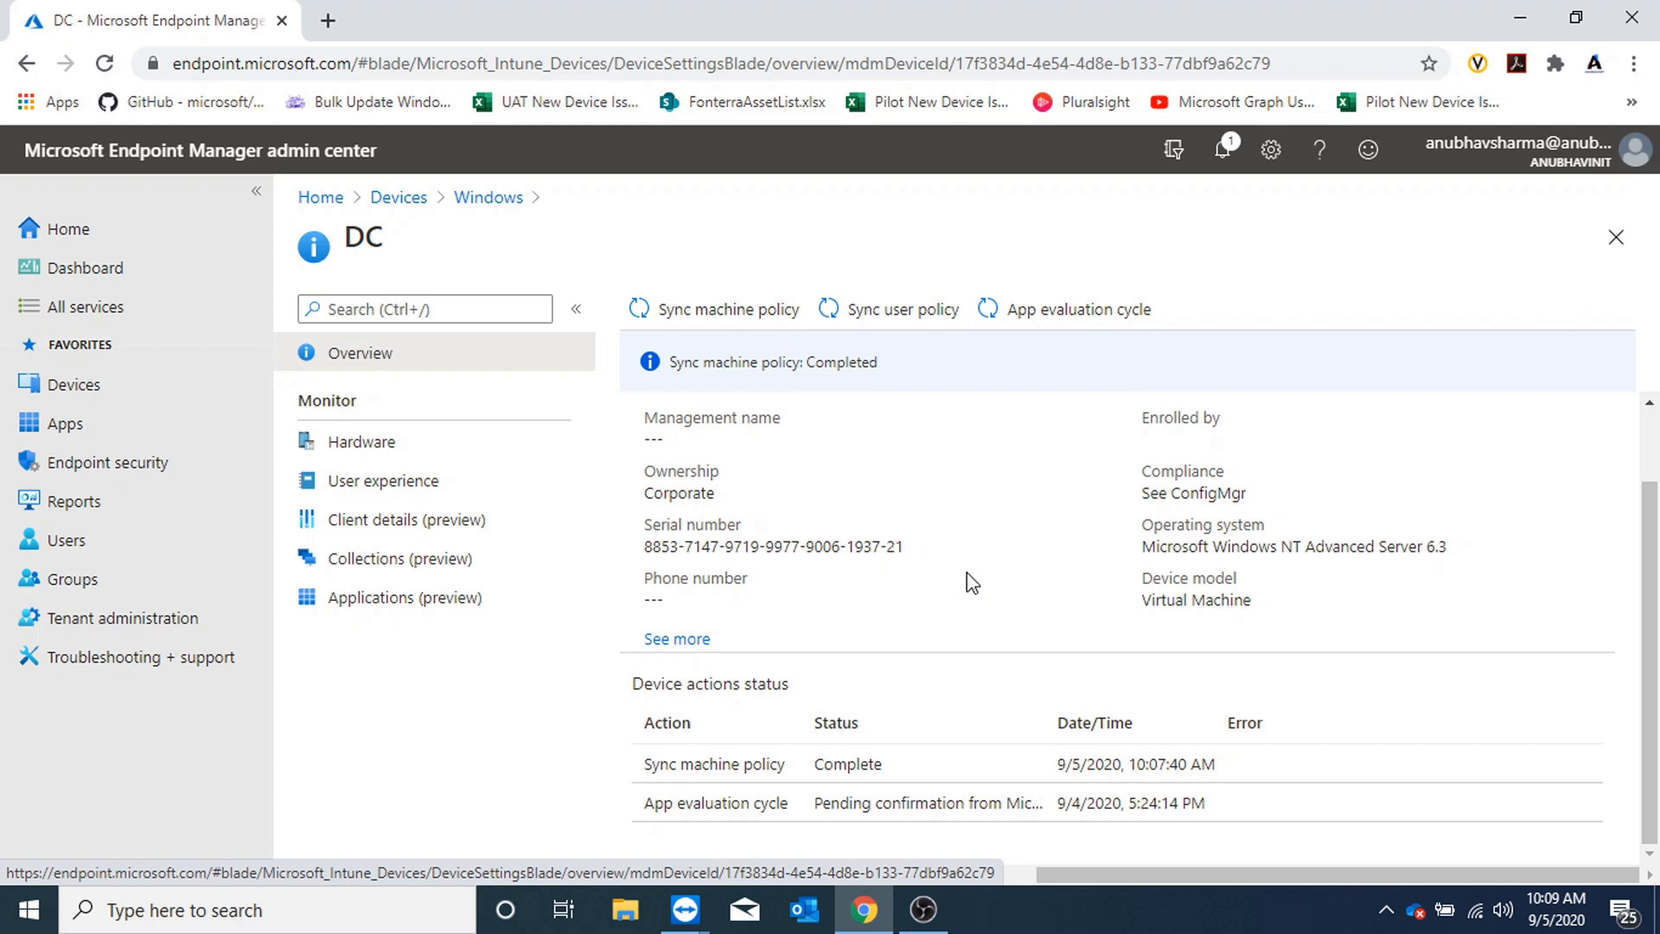
pyautogui.moveTo(971, 576)
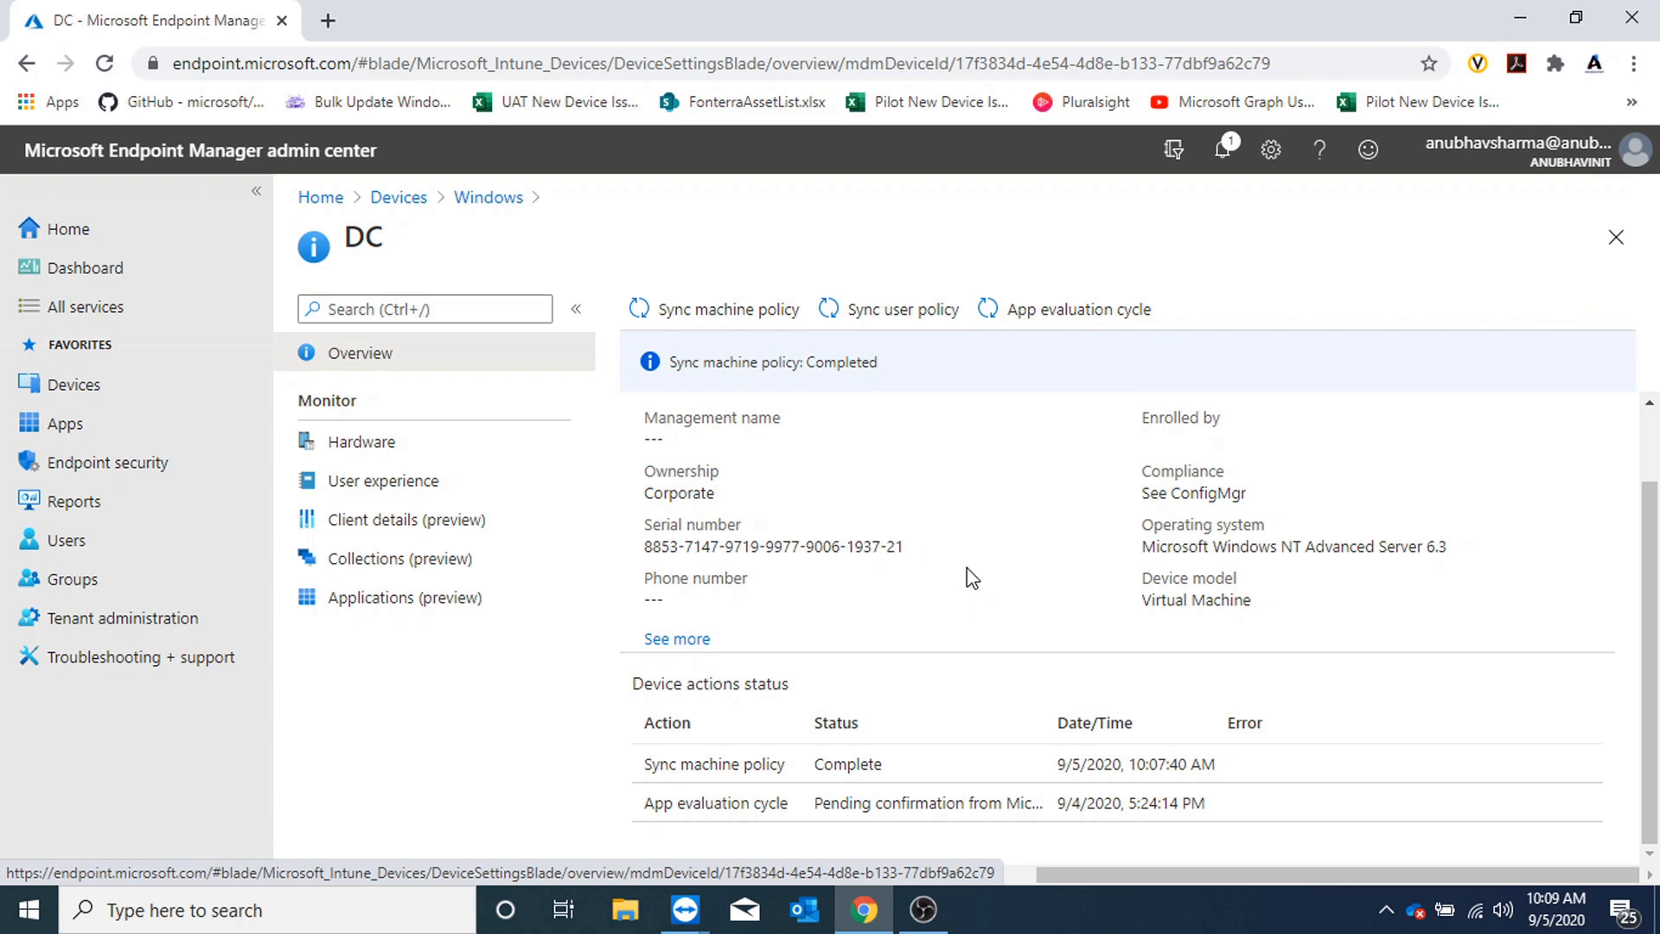